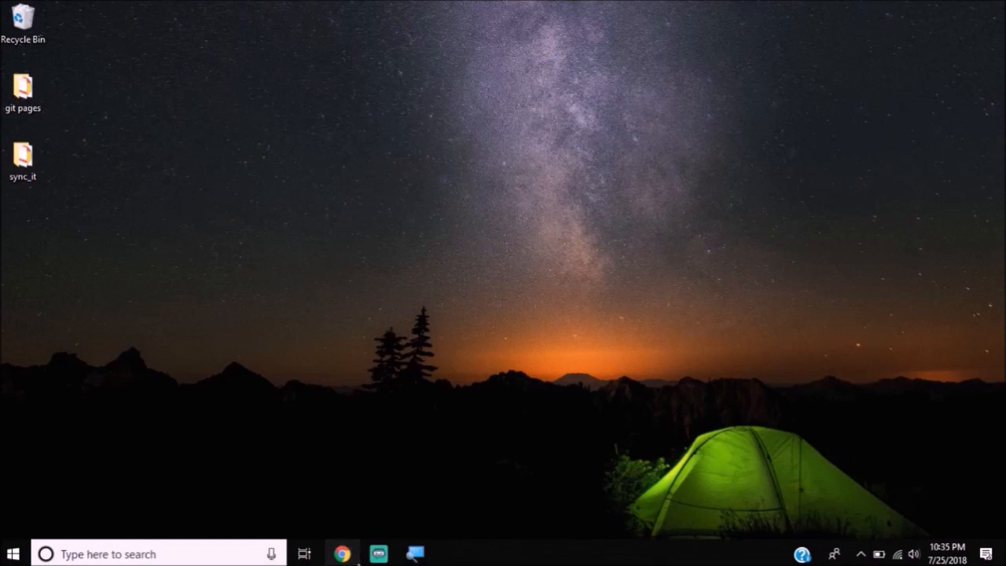
# - Search Google for 'backup and sync' from Chrome's address bar
pyautogui.click(342, 553)
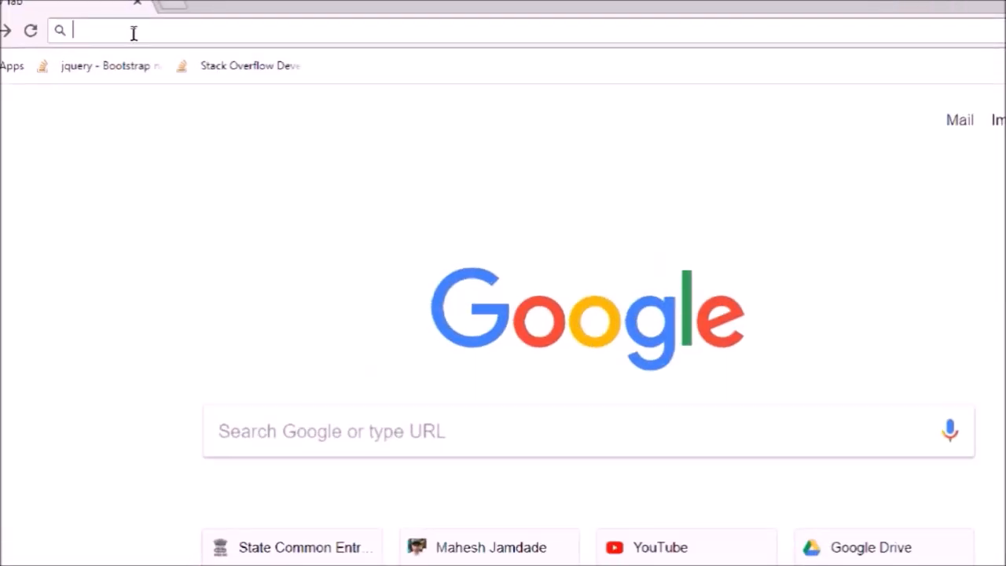
pyautogui.write('backup and sync')
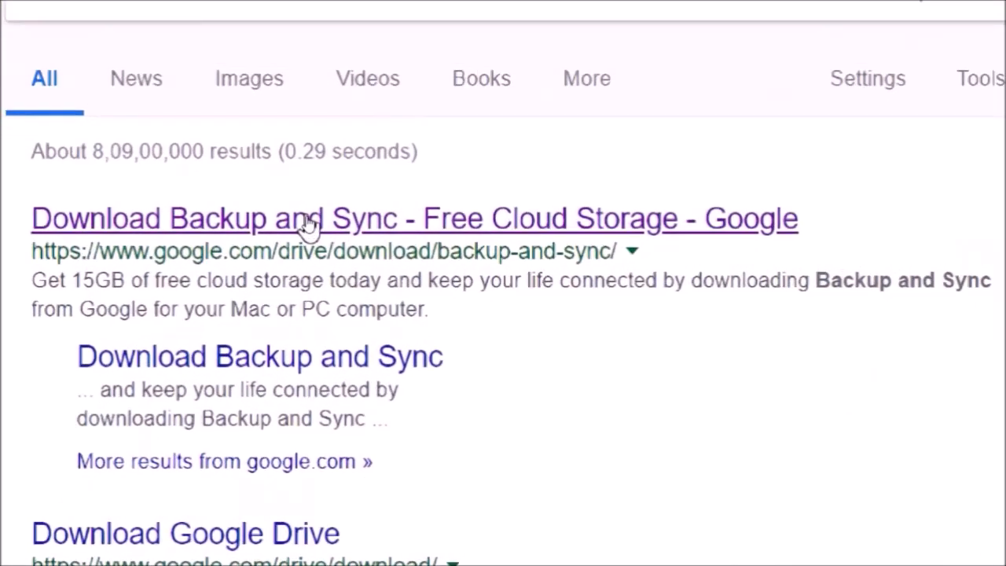
# - Download and run the Backup and Sync installer from Google's official page, agreeing to the terms
pyautogui.click(307, 218)
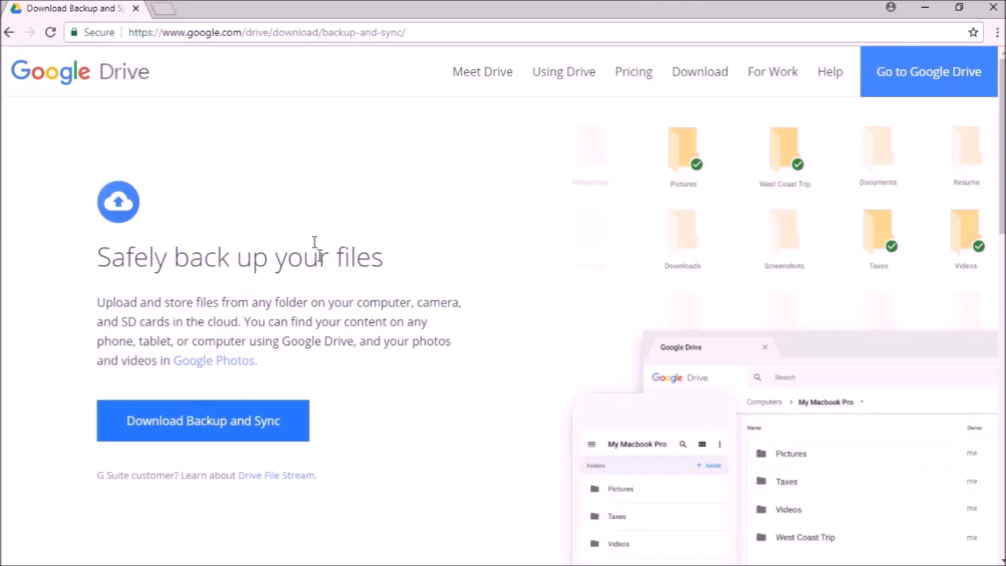
pyautogui.moveTo(243, 430)
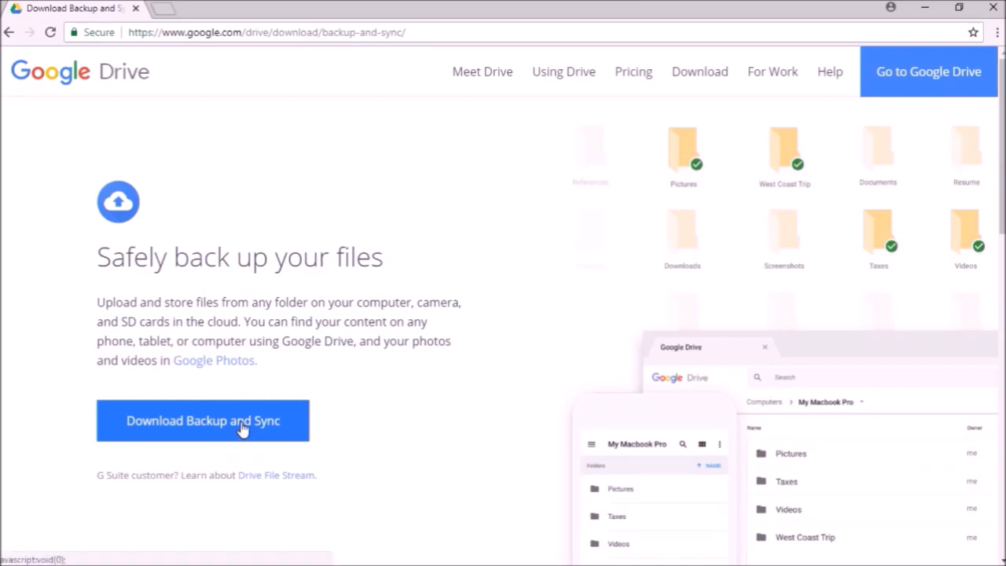
pyautogui.click(203, 420)
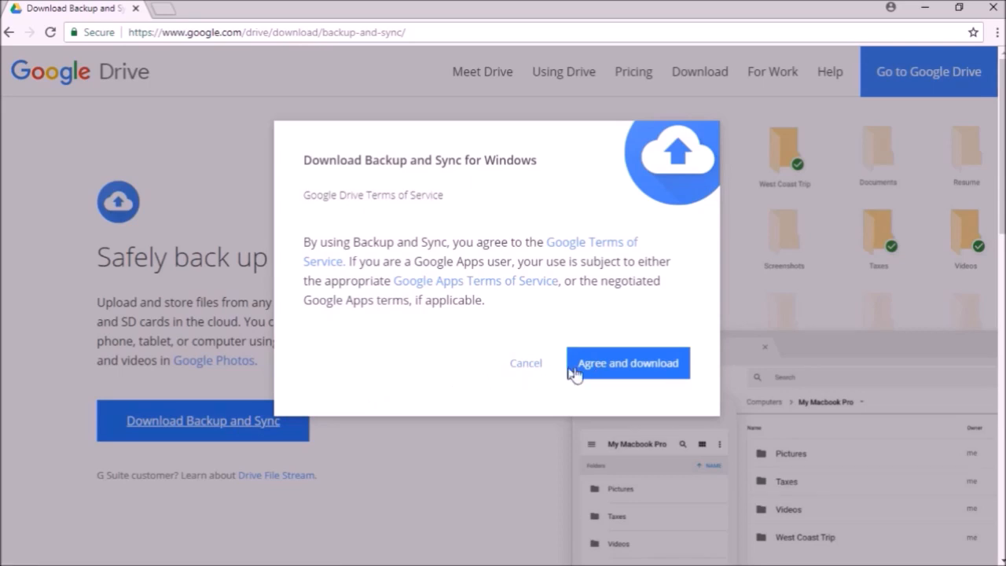
pyautogui.click(627, 362)
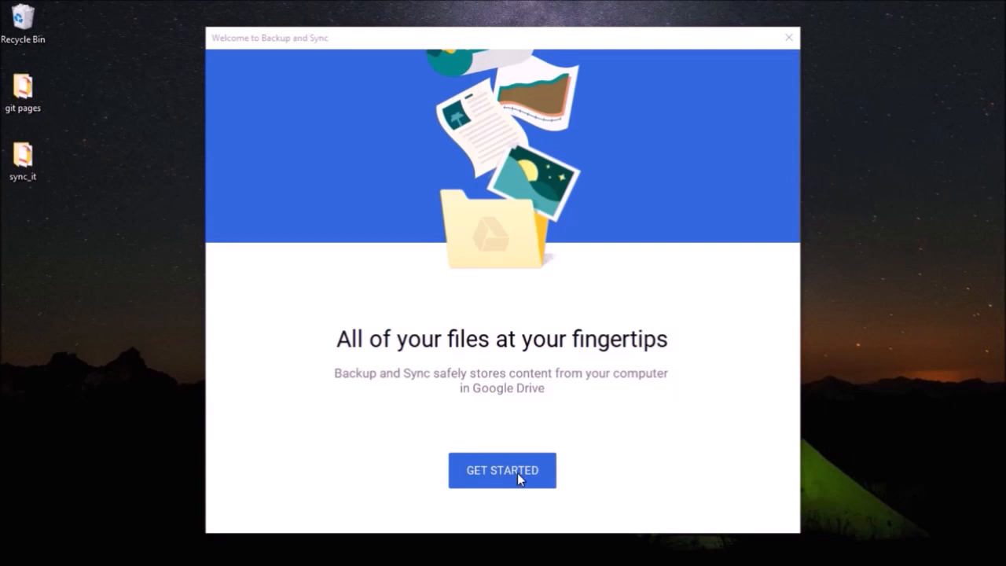
# - Sign in to Backup and Sync with the Google account email and password
pyautogui.click(501, 470)
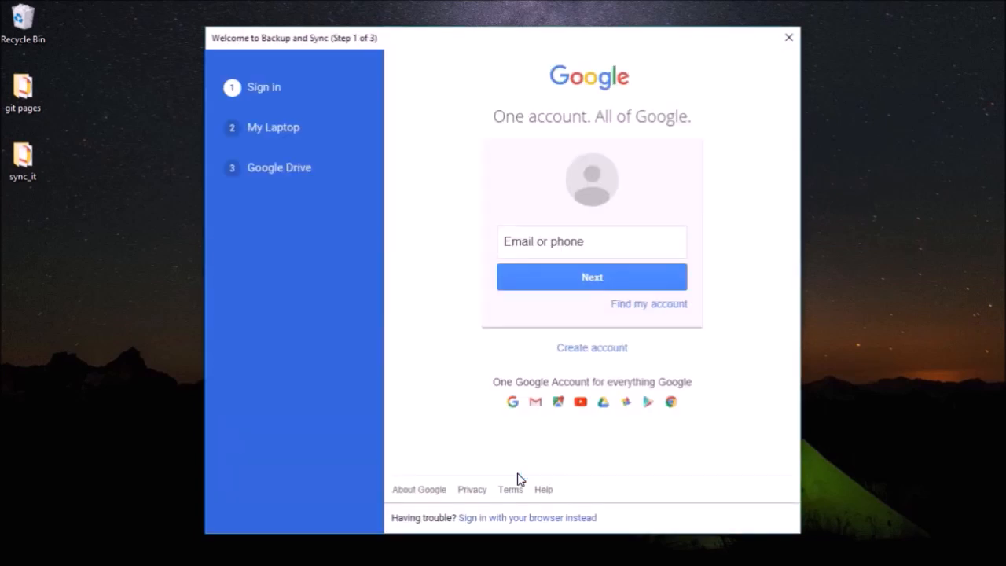
pyautogui.click(592, 241)
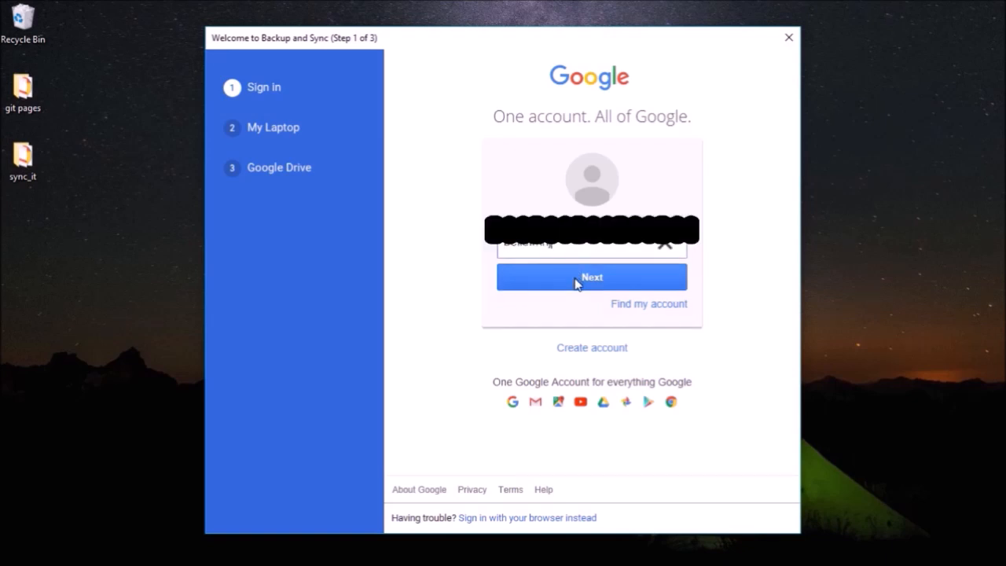
pyautogui.click(591, 277)
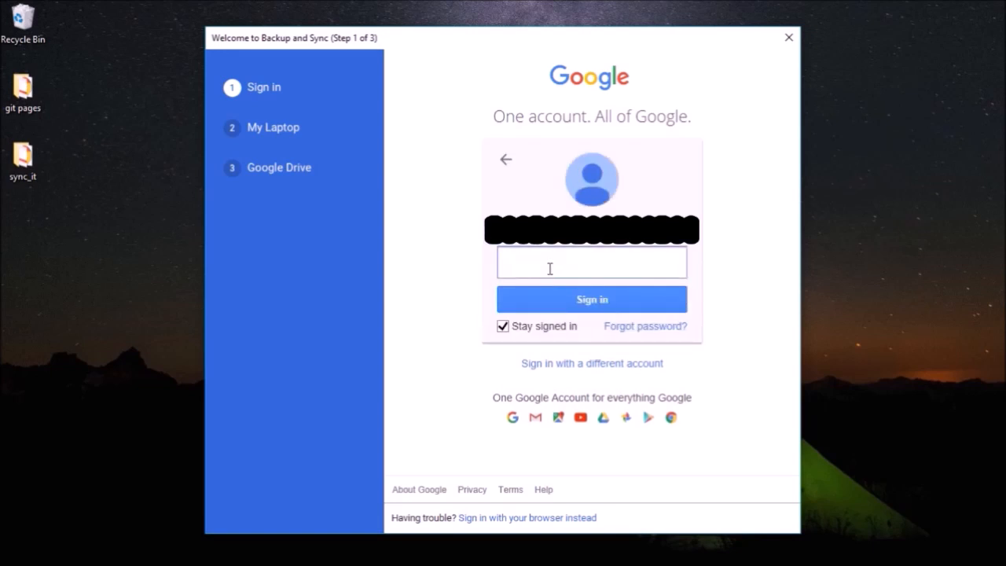
pyautogui.write('password')
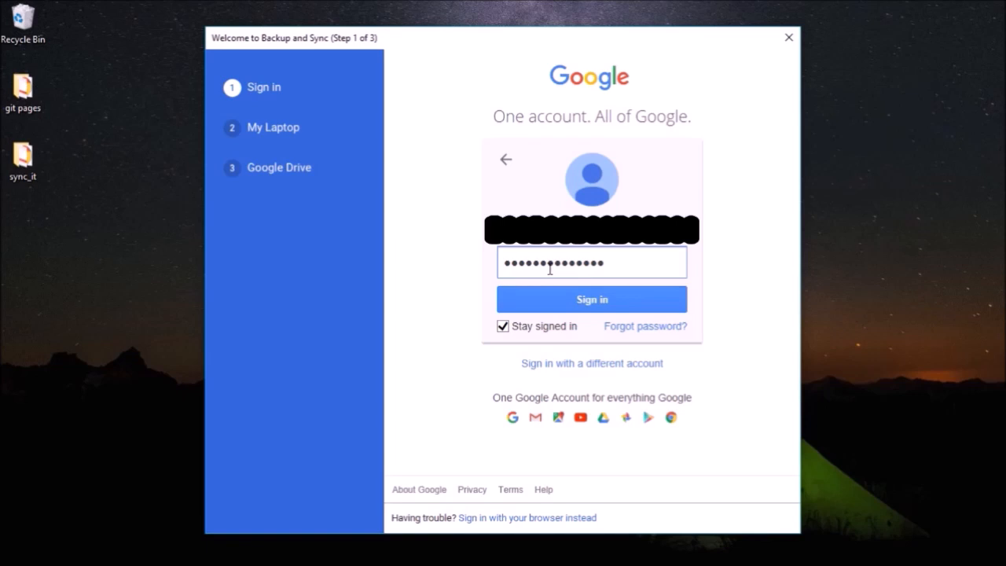
pyautogui.click(592, 299)
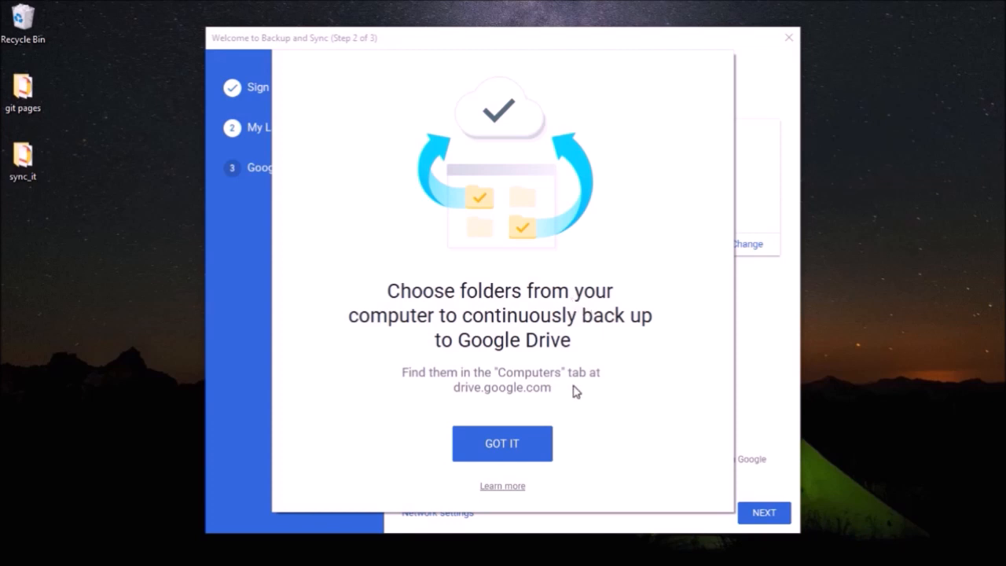
# - Dismiss the intro, uncheck Desktop, Documents and Pictures, and choose another folder
pyautogui.click(501, 443)
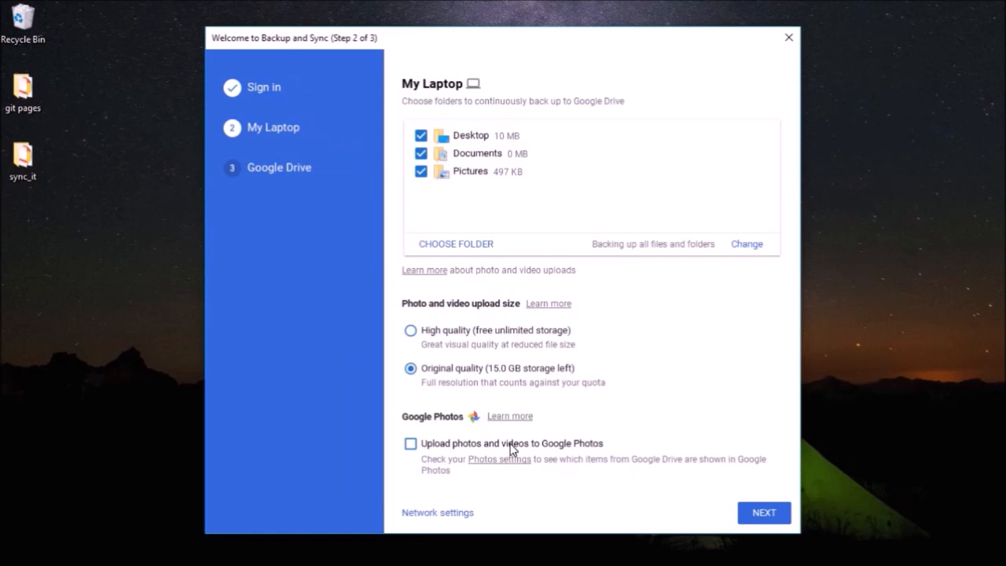
pyautogui.click(421, 135)
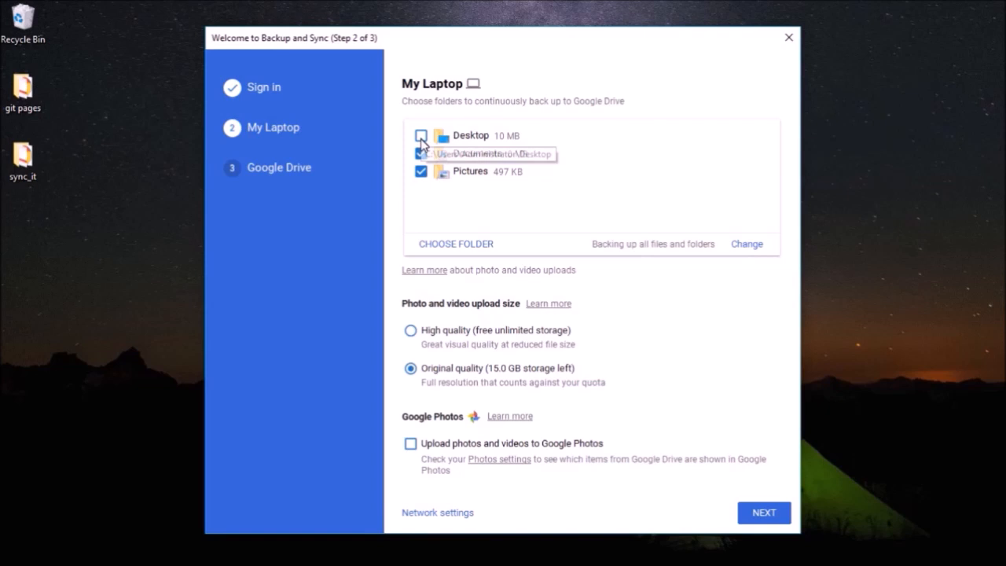
pyautogui.click(421, 135)
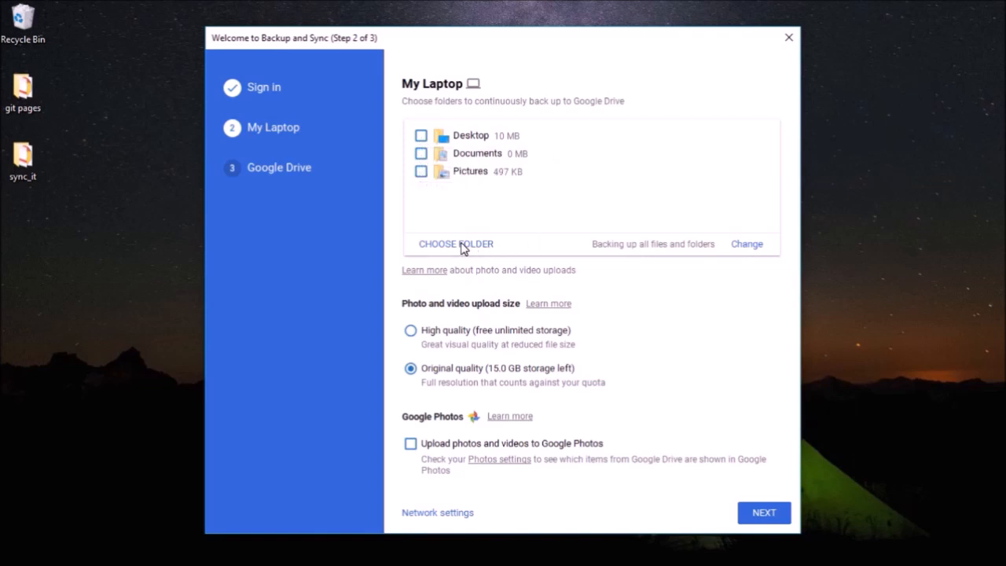
pyautogui.moveTo(488, 195)
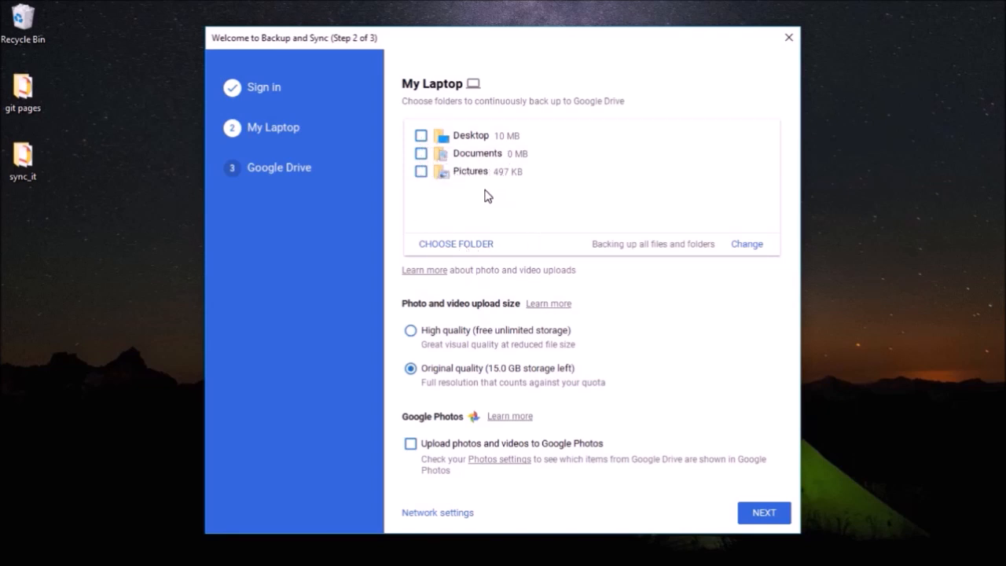
pyautogui.click(455, 244)
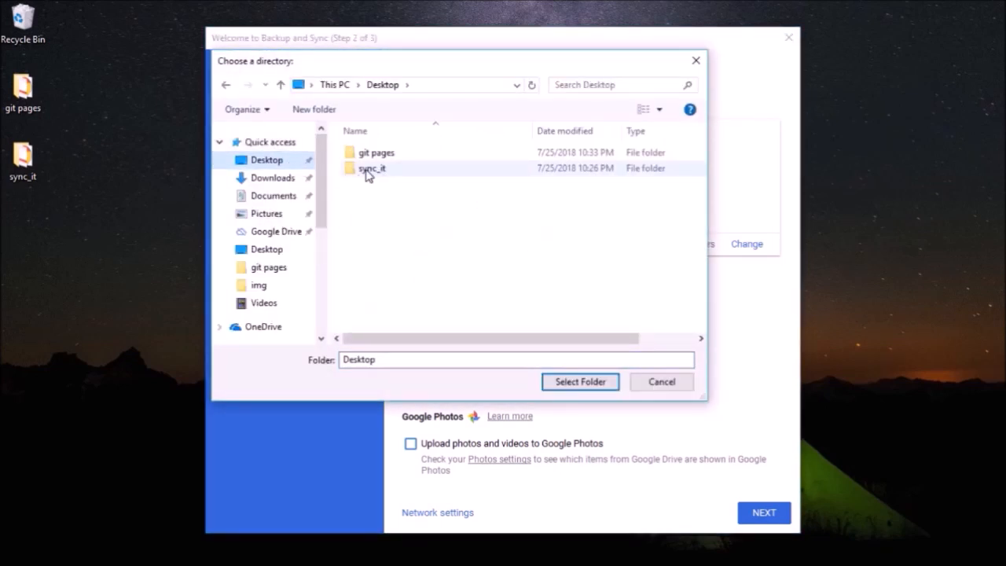
# - Select the Desktop's sync_it folder as the folder to back up
pyautogui.click(372, 168)
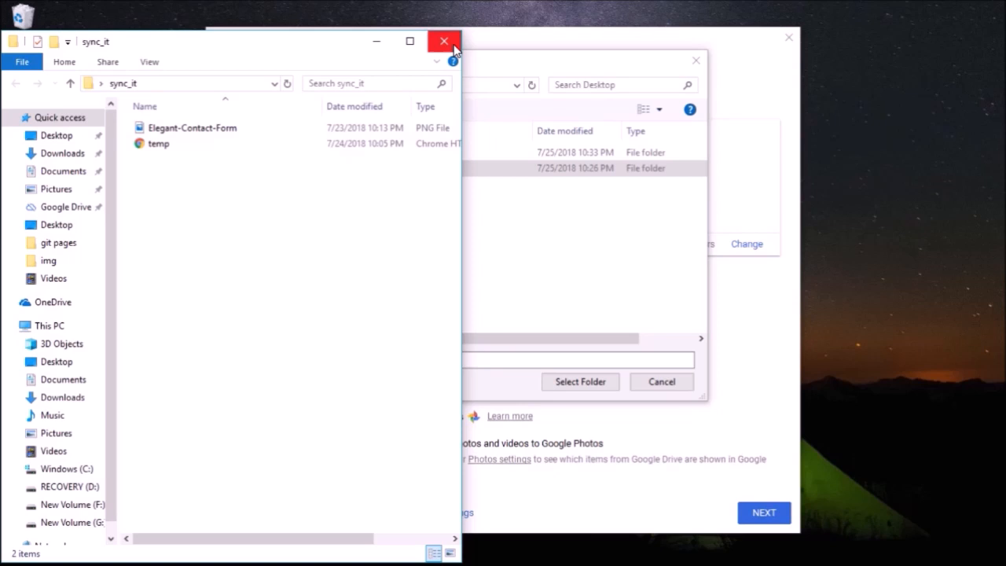
pyautogui.click(444, 41)
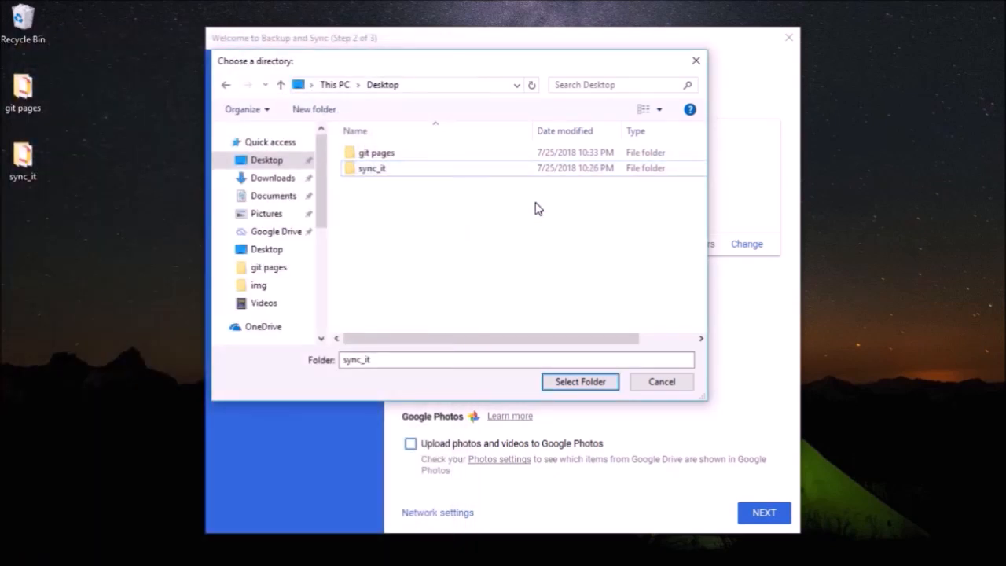
pyautogui.click(580, 382)
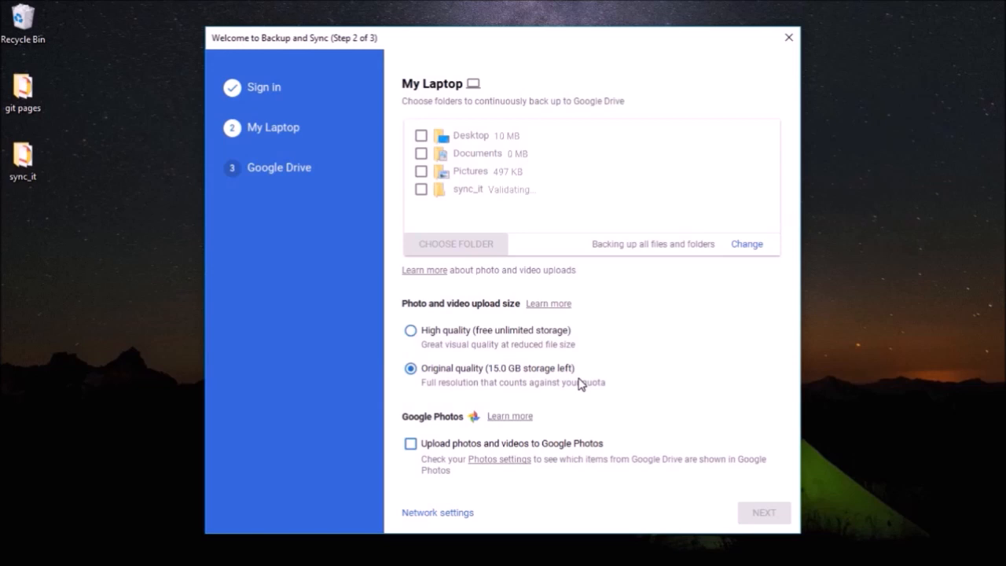
pyautogui.click(421, 189)
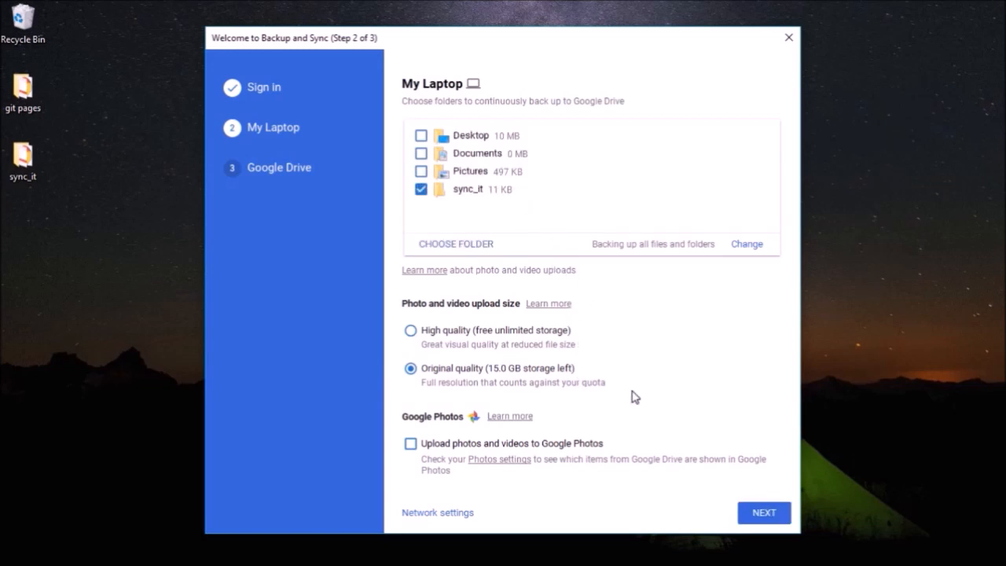
pyautogui.moveTo(625, 334)
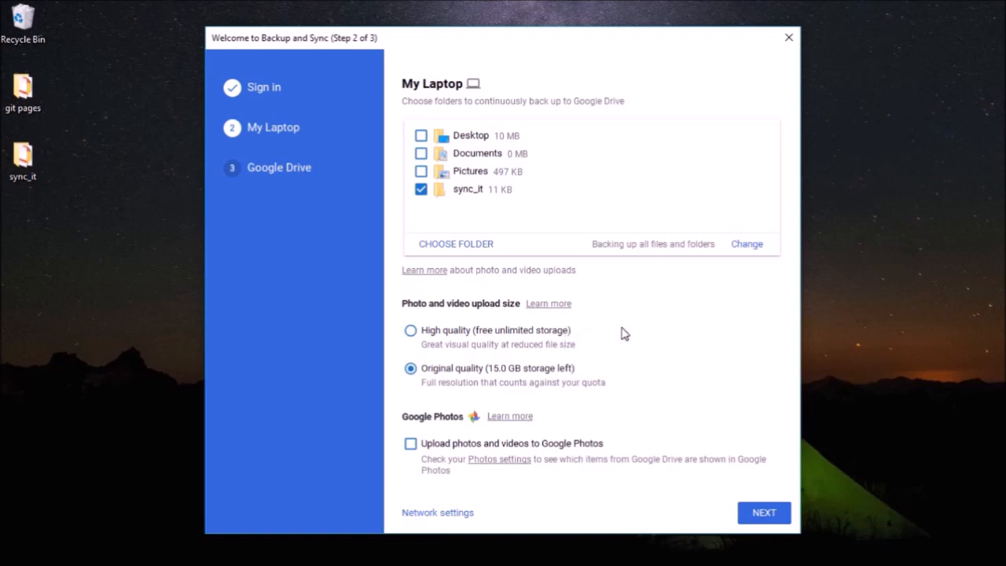
pyautogui.moveTo(499, 342)
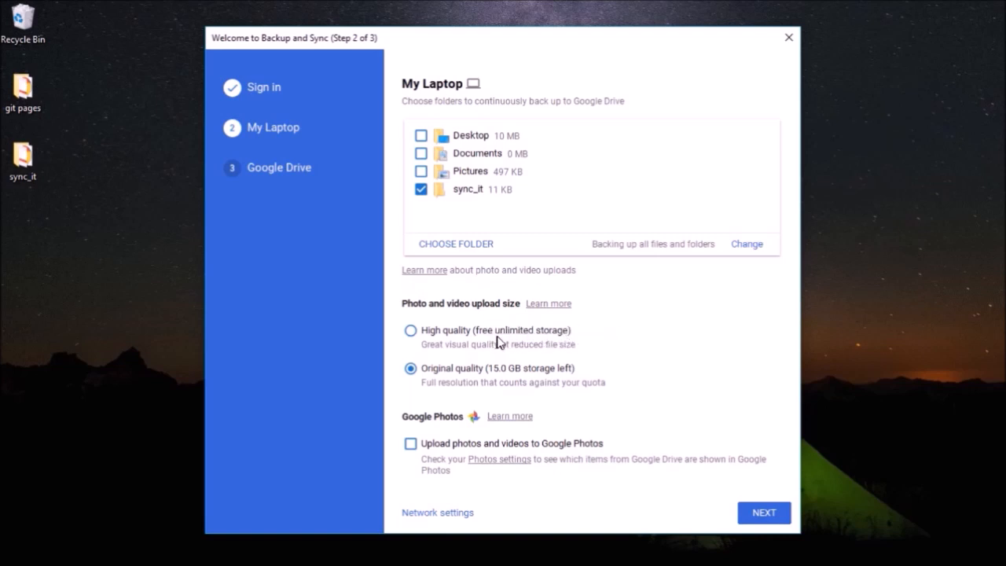
pyautogui.moveTo(568, 381)
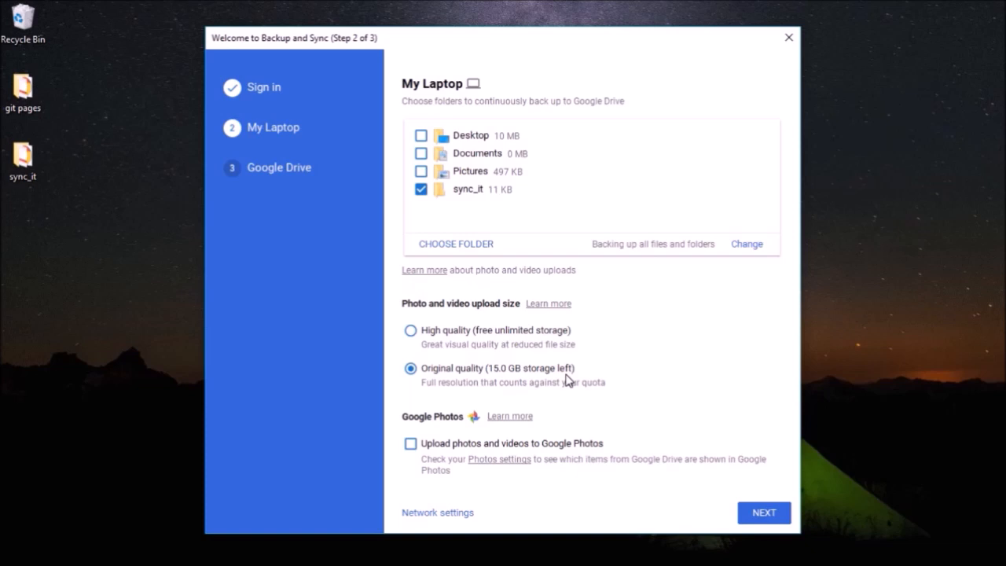
pyautogui.moveTo(523, 439)
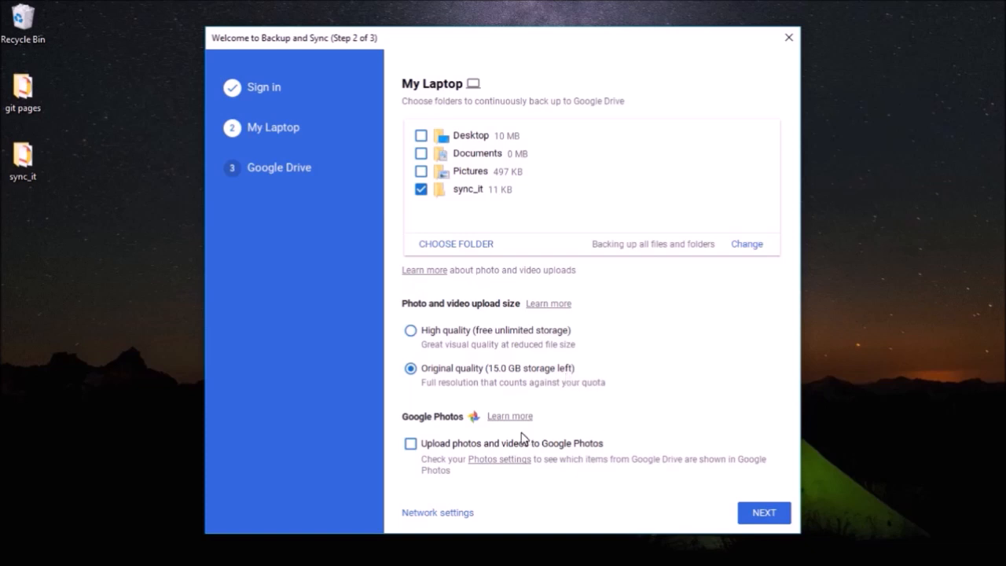
pyautogui.moveTo(586, 457)
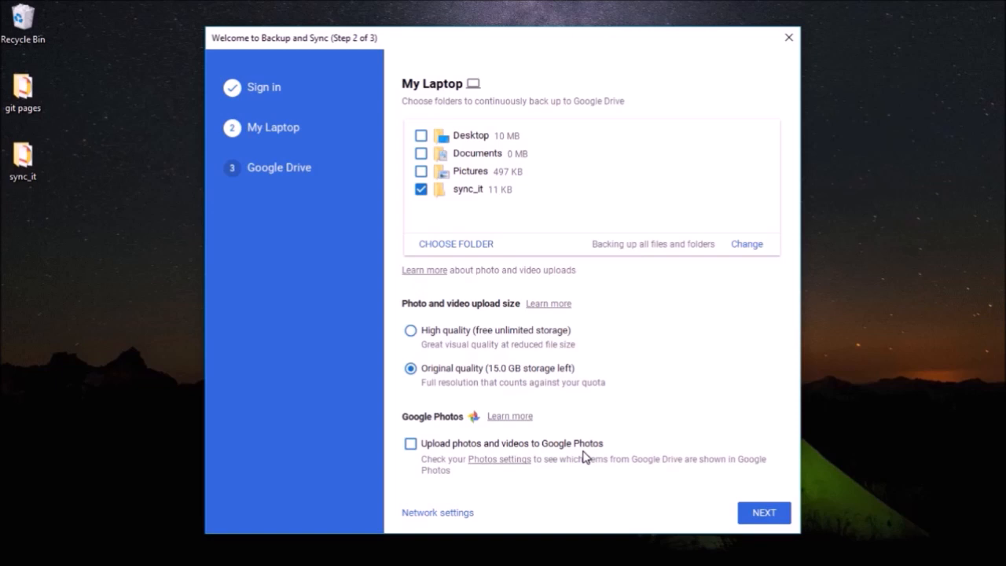
pyautogui.moveTo(759, 512)
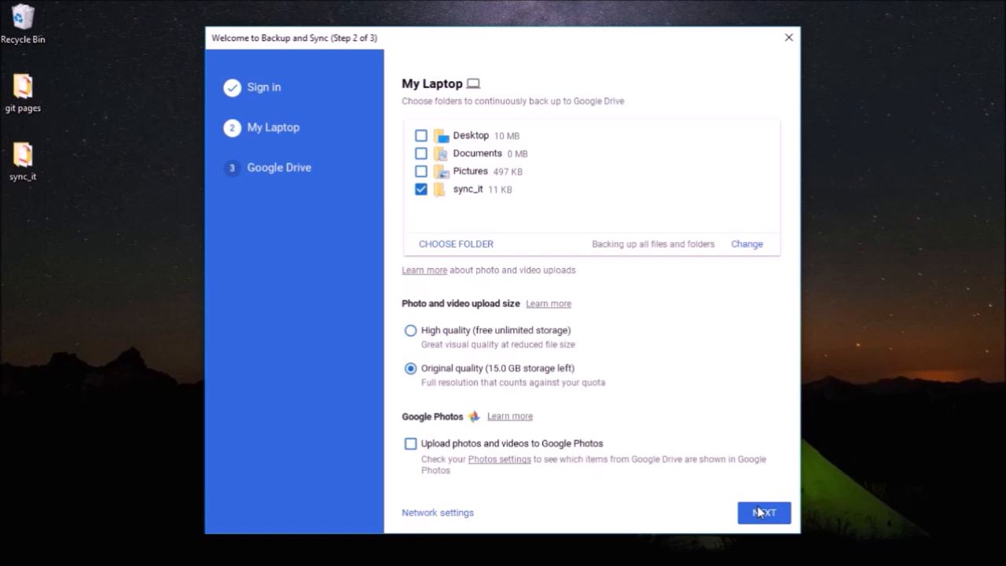
# - Advance to the My Drive sync step and dismiss its explanation popup
pyautogui.click(763, 512)
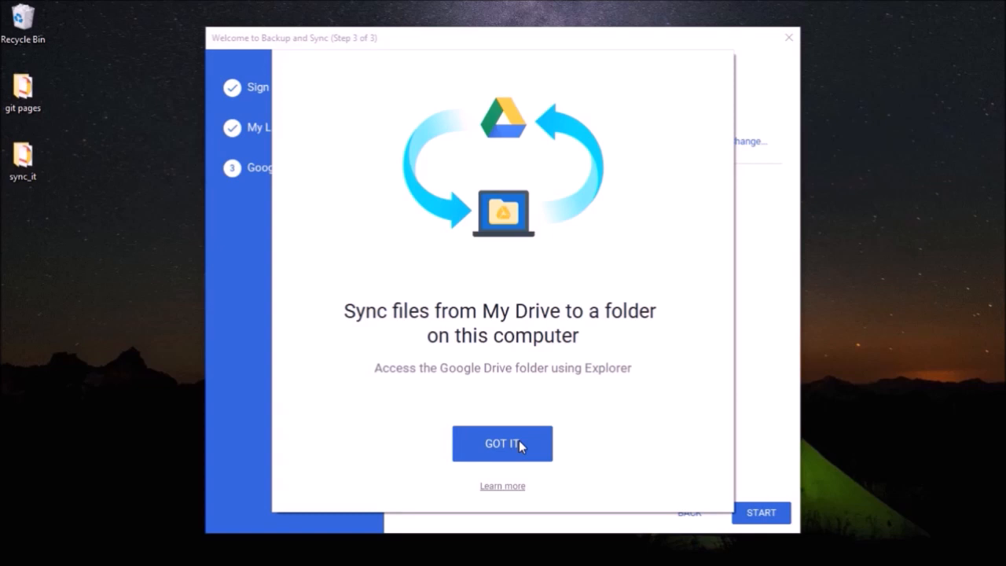
pyautogui.click(502, 443)
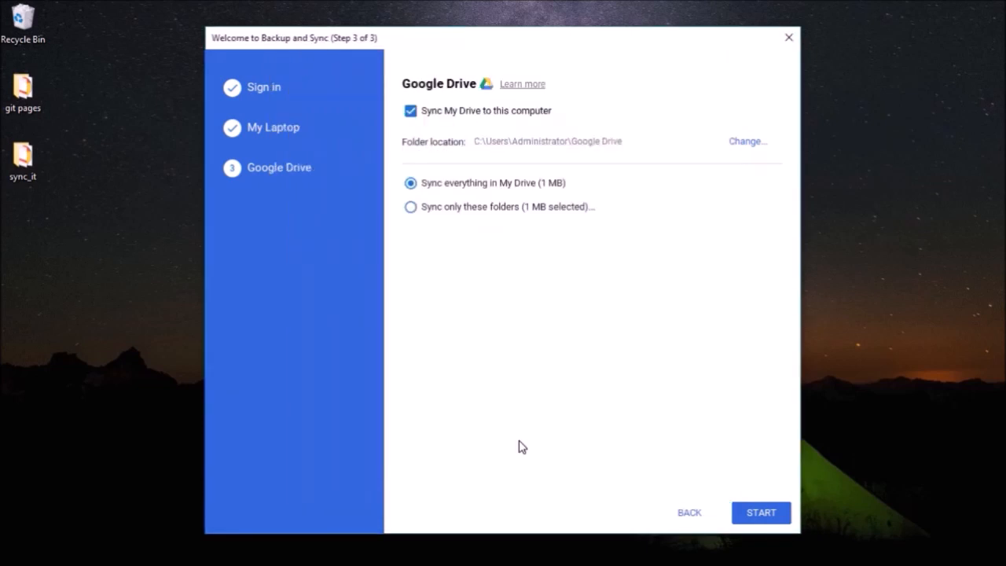
pyautogui.moveTo(441, 123)
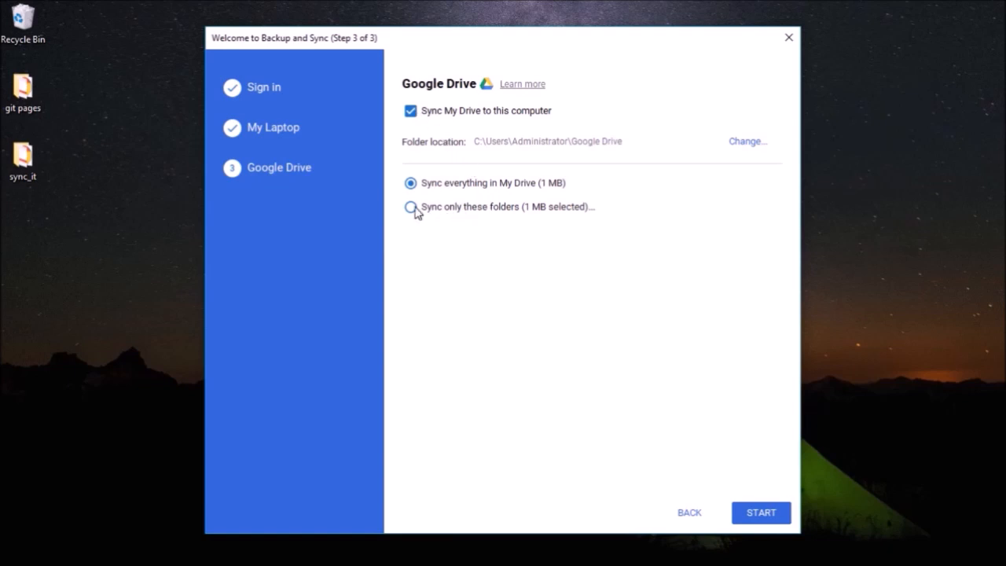
# - Set My Drive to 'Sync only these folders' and start the sync
pyautogui.click(410, 207)
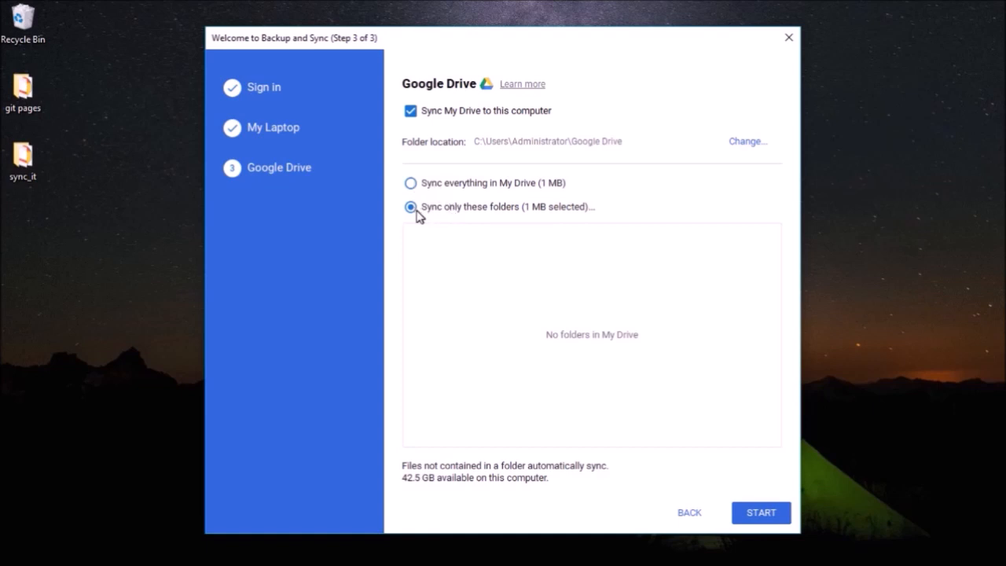
pyautogui.moveTo(498, 217)
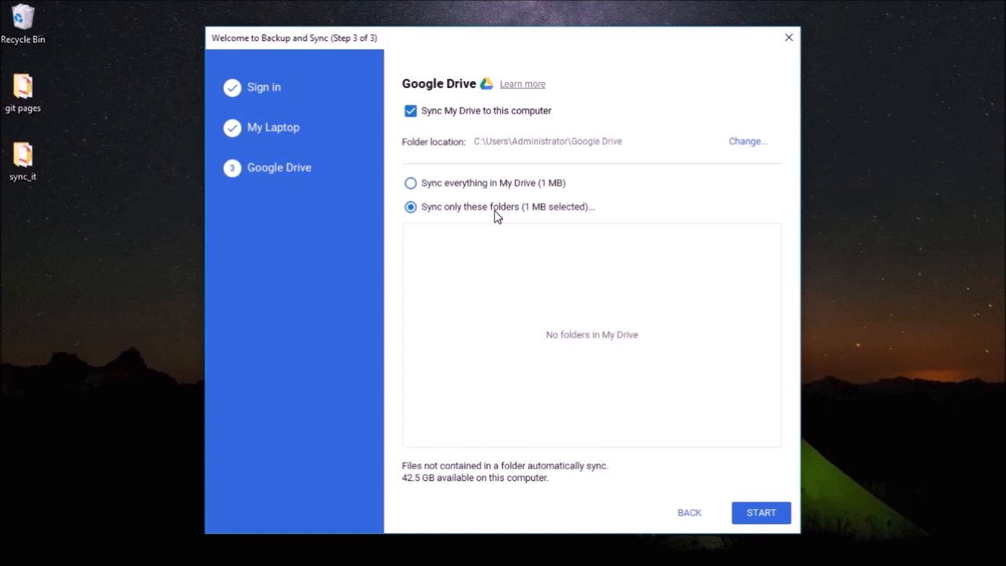
pyautogui.moveTo(585, 341)
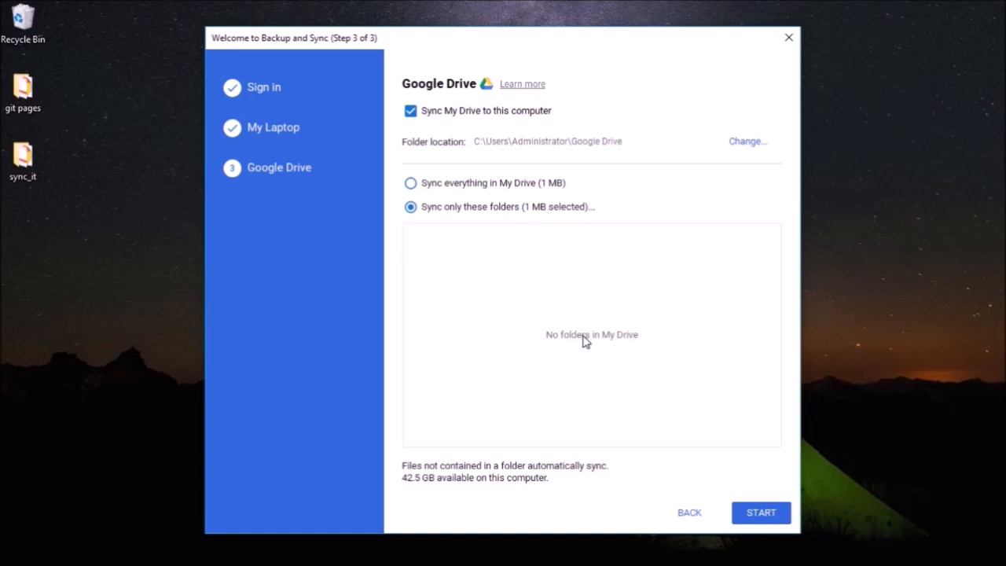
pyautogui.click(760, 513)
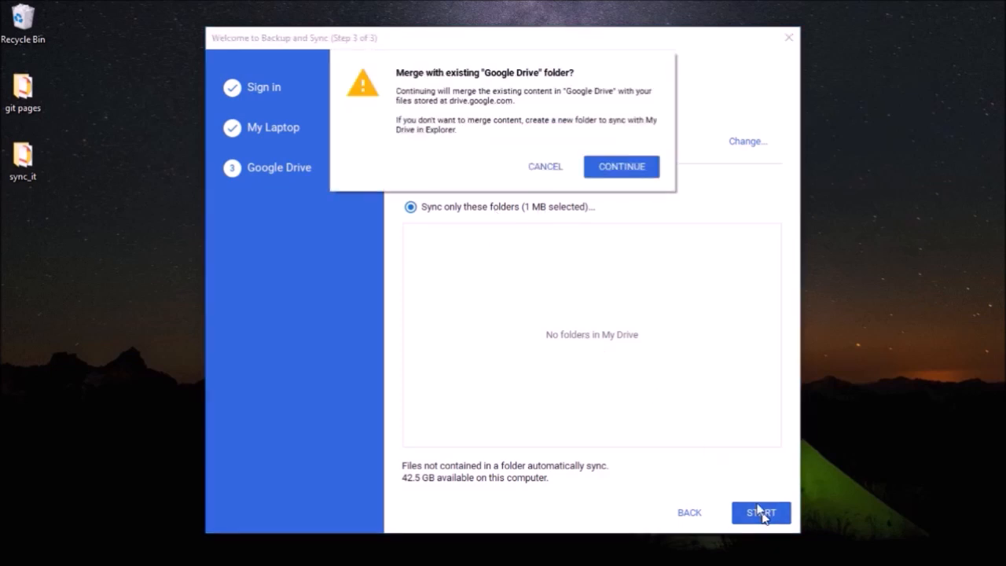
pyautogui.moveTo(657, 248)
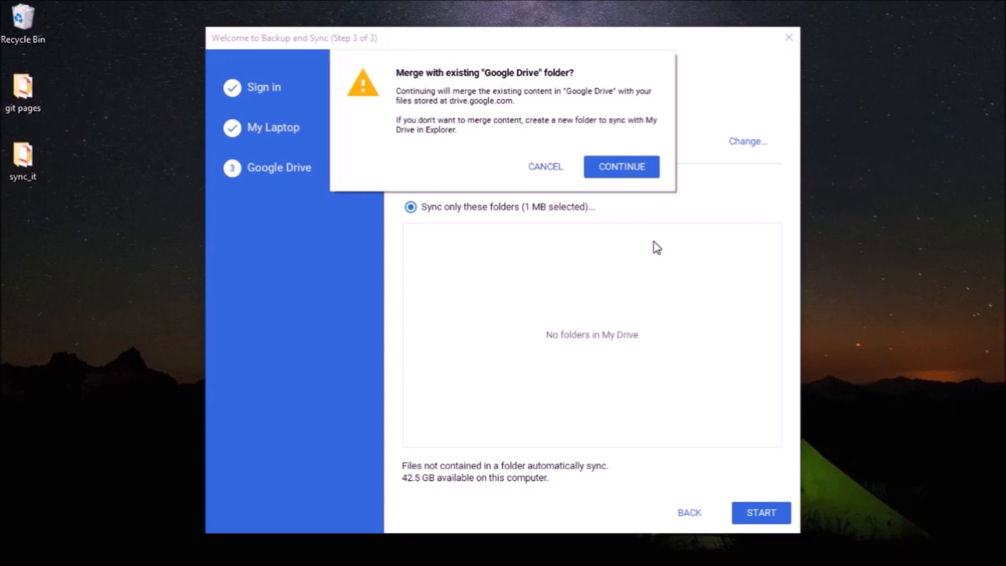
# - Continue through the 'Merge with existing Google Drive folder?' warning
pyautogui.click(621, 166)
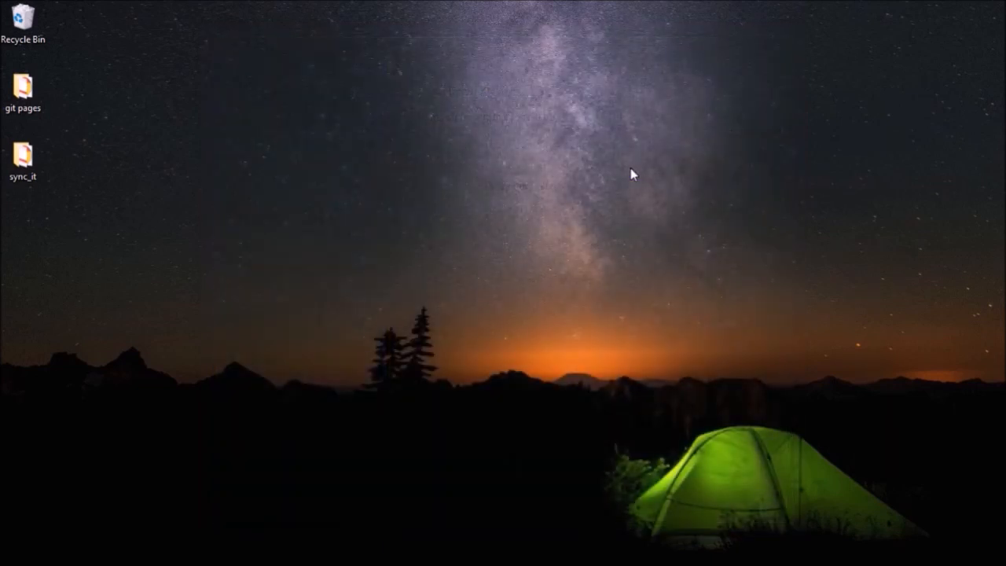
pyautogui.moveTo(780, 328)
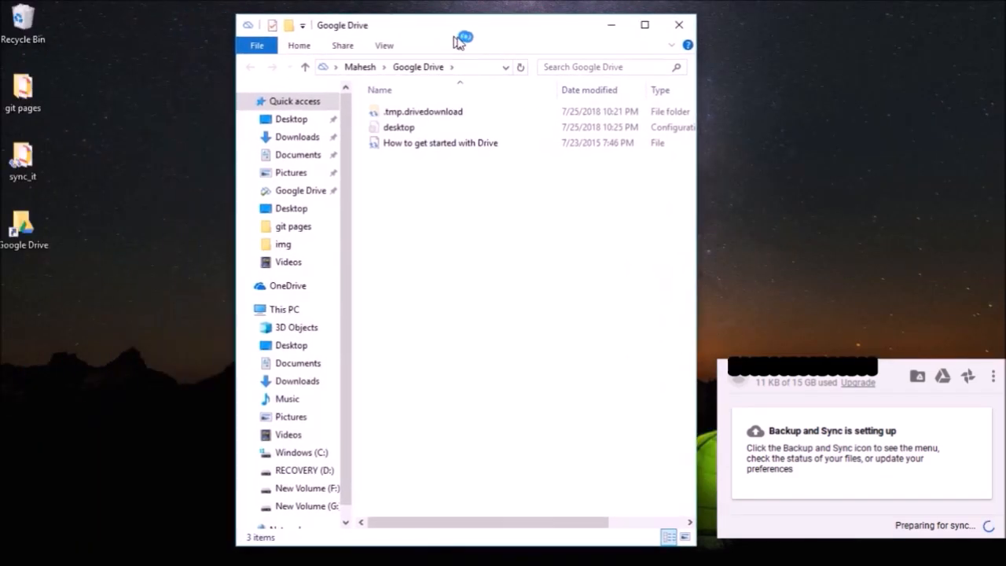
# - Verify Elegant-Contact-Form.png and temp.html in sync_it finished syncing
pyautogui.click(440, 145)
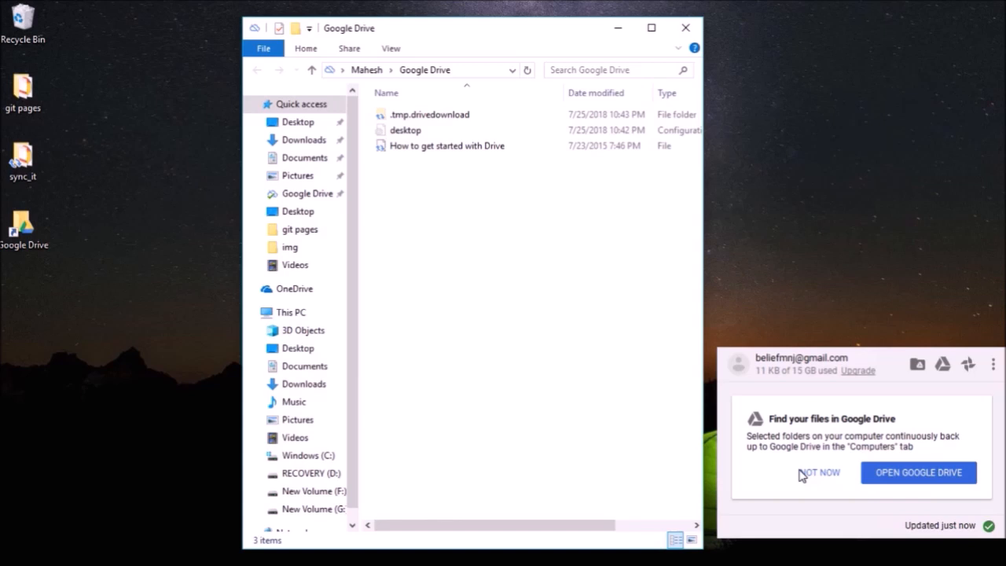
pyautogui.click(820, 472)
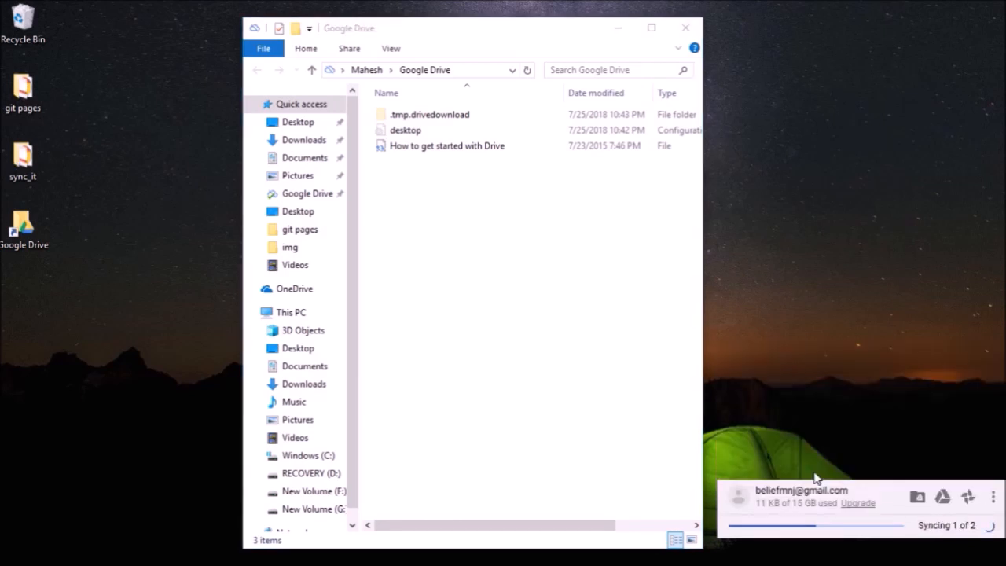
pyautogui.moveTo(991, 510)
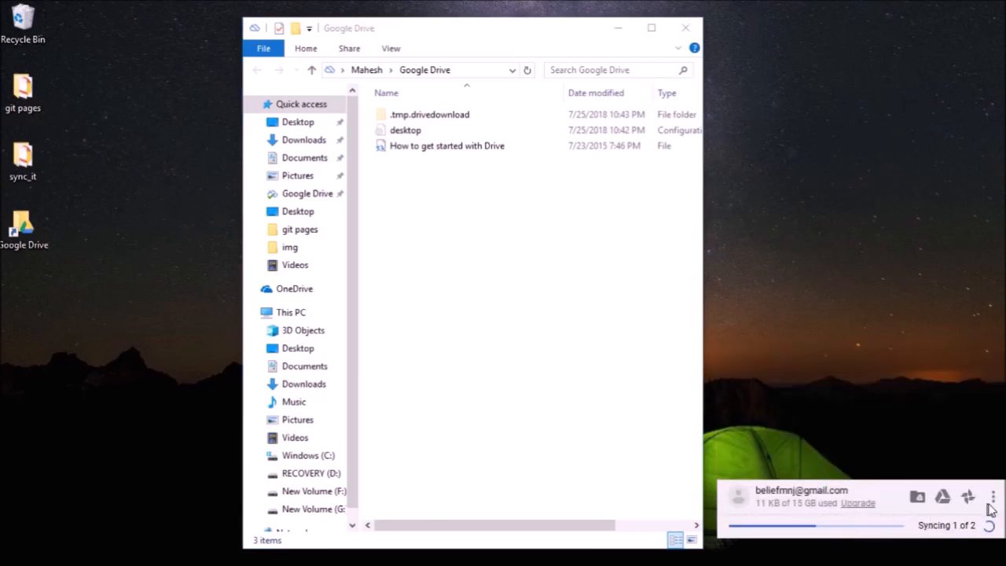
pyautogui.click(993, 497)
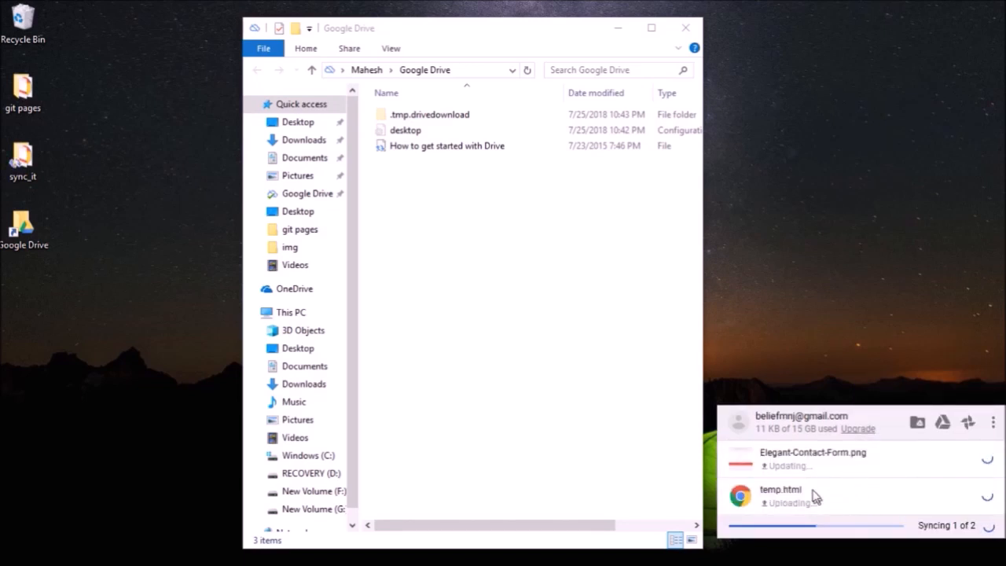
pyautogui.doubleClick(22, 161)
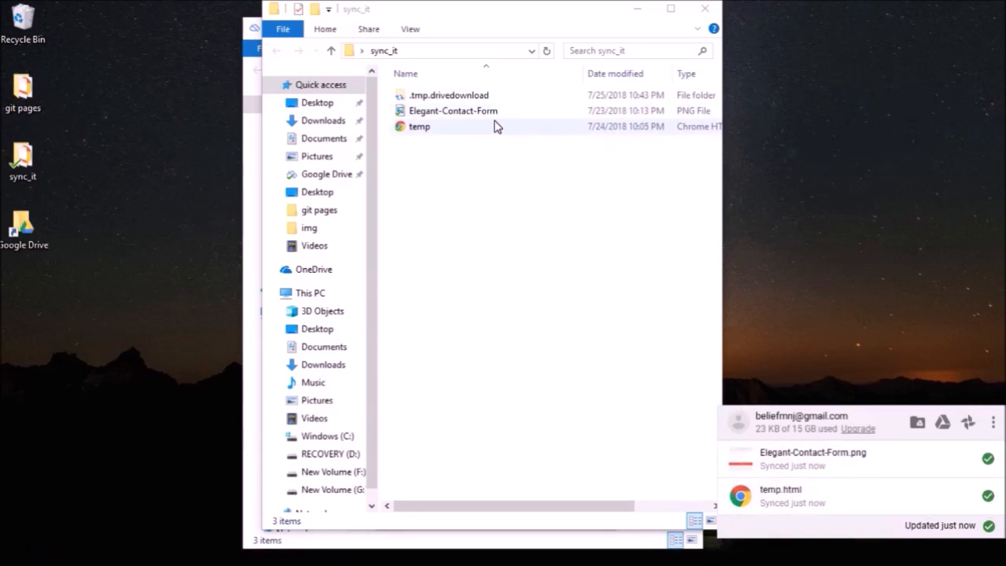
pyautogui.moveTo(582, 140)
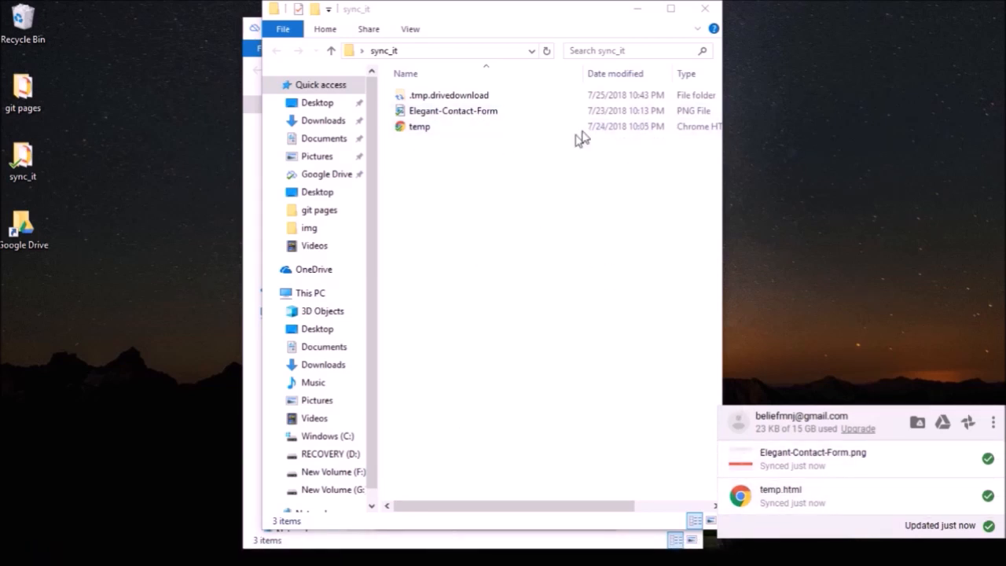
pyautogui.click(308, 174)
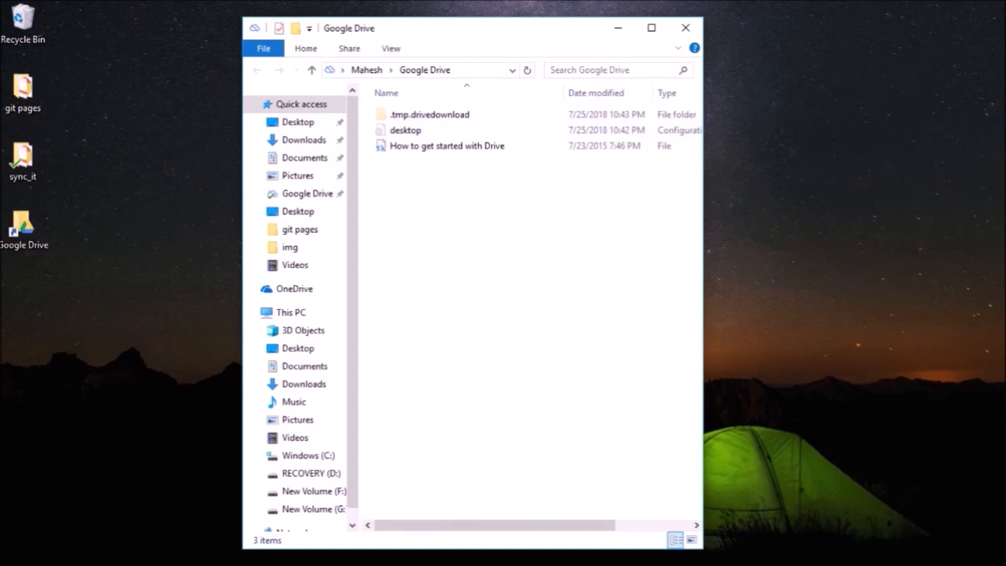
# - Open drive.google.com in Chrome and snap it beside the local Google Drive folder
pyautogui.click(341, 553)
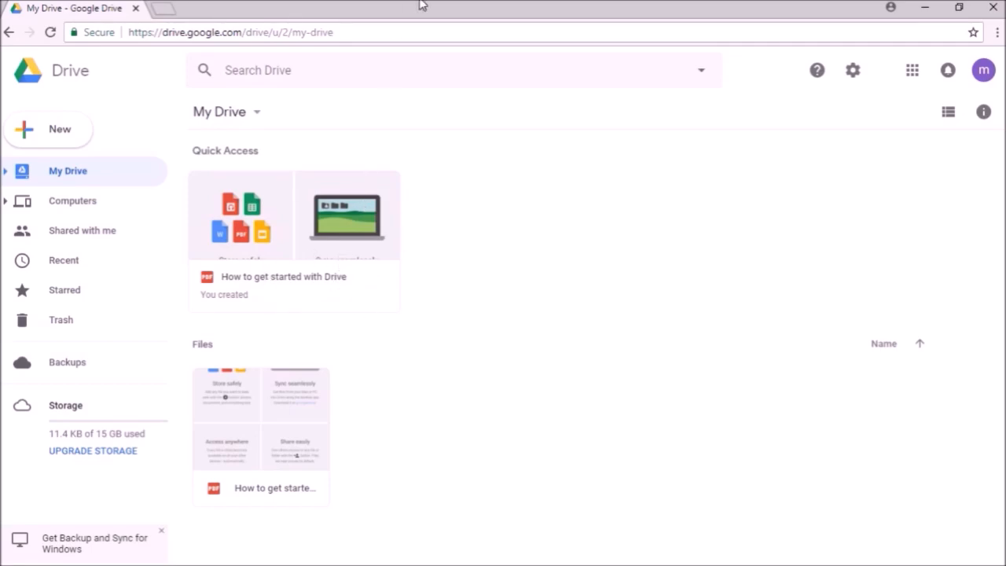
pyautogui.click(958, 8)
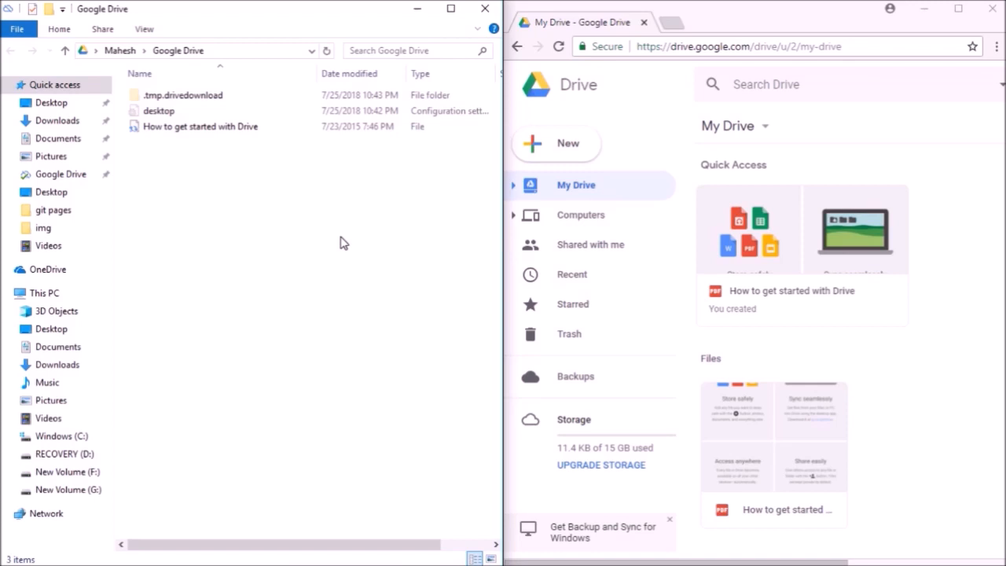
# - Open local sync_it, then Drive's Computers › My Laptop backup to reach sync_it
pyautogui.click(200, 127)
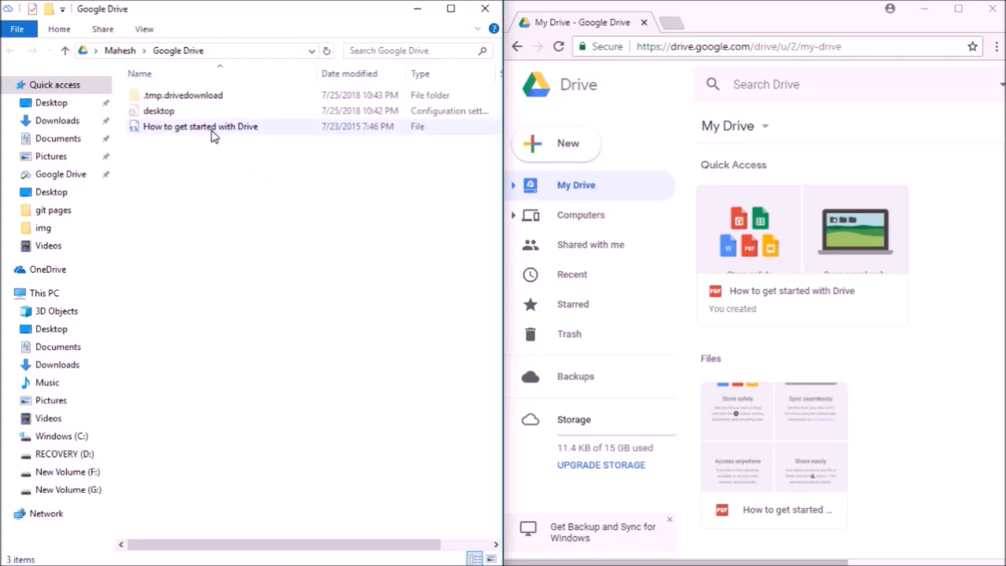
pyautogui.click(201, 126)
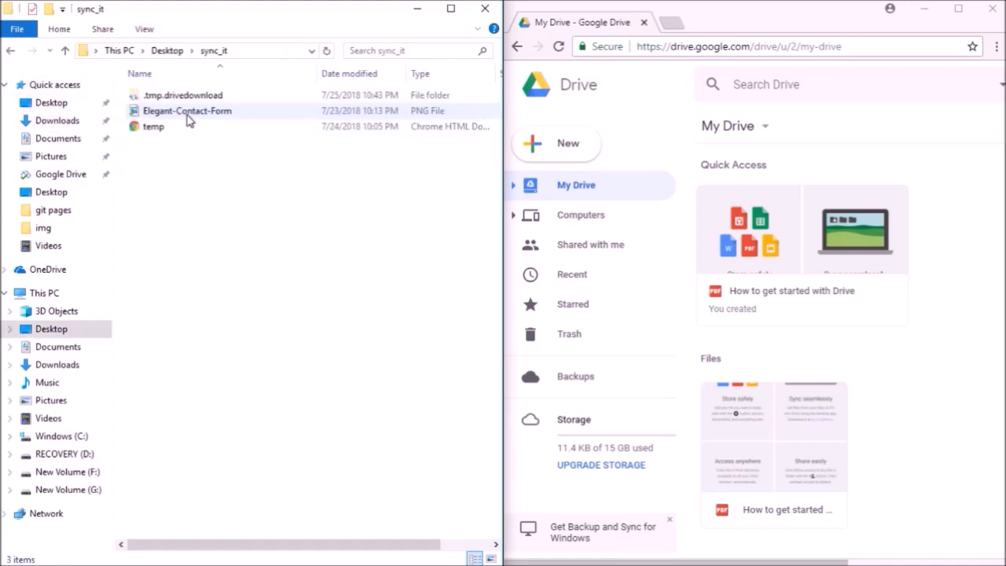
pyautogui.moveTo(187, 110)
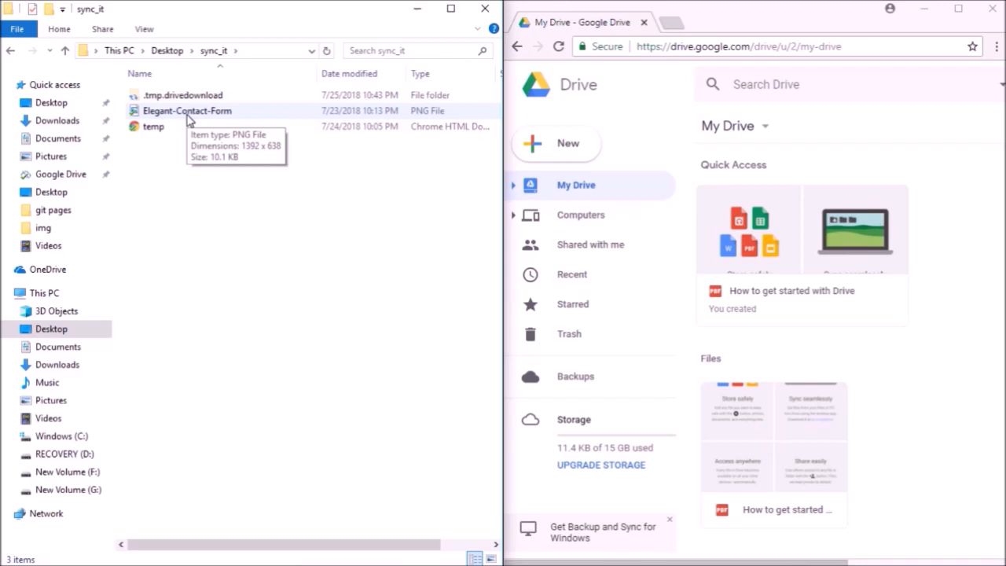
pyautogui.click(580, 214)
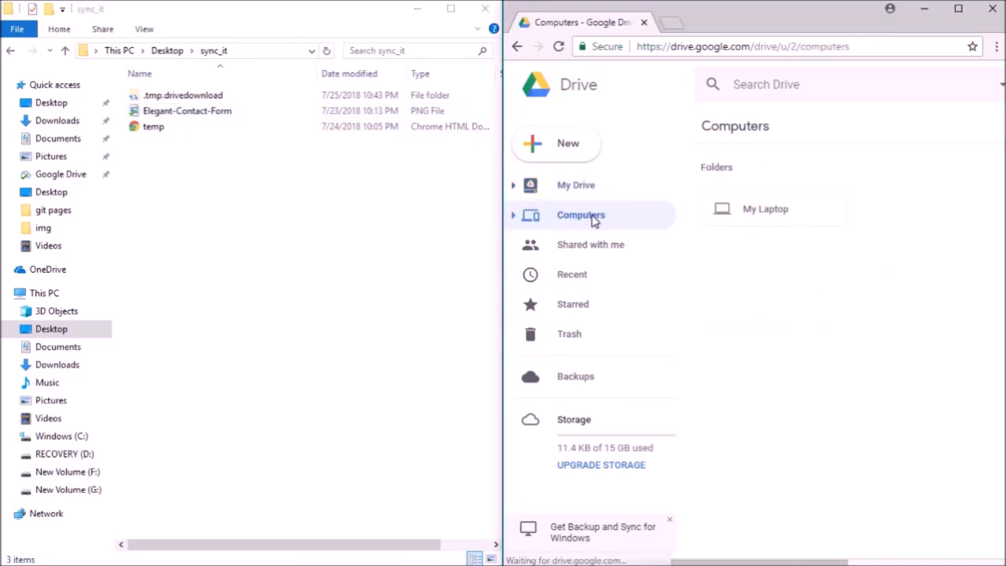
pyautogui.doubleClick(766, 209)
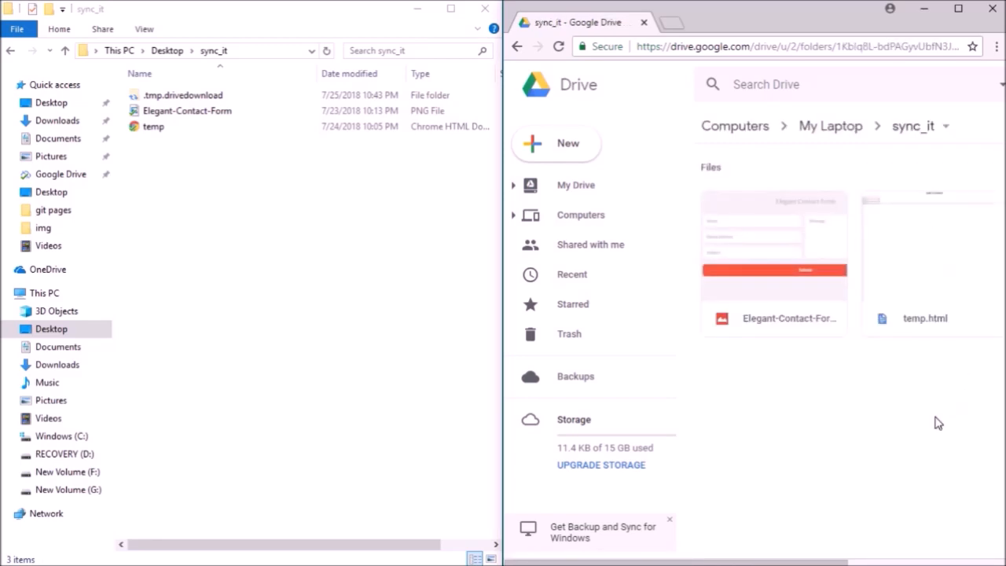
pyautogui.moveTo(798, 307)
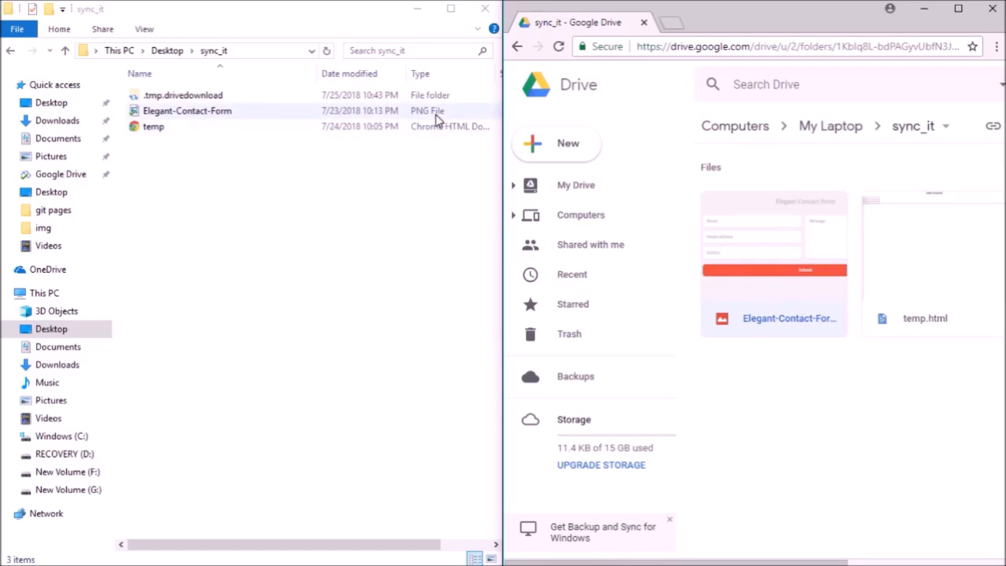
# - Copy index.html and maxresdefault (2) from Desktop › git pages into sync_it
pyautogui.click(51, 102)
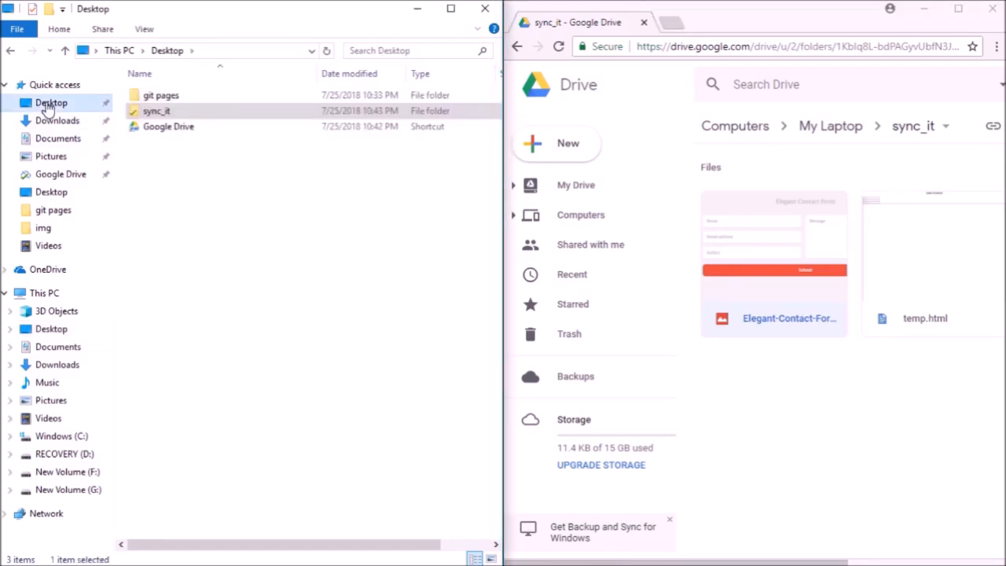
pyautogui.click(157, 111)
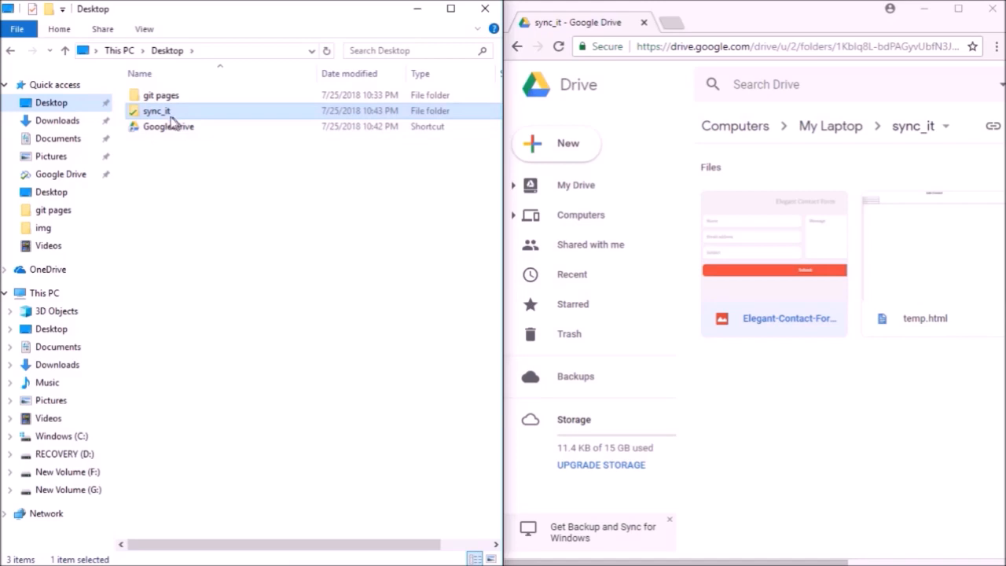
pyautogui.doubleClick(159, 94)
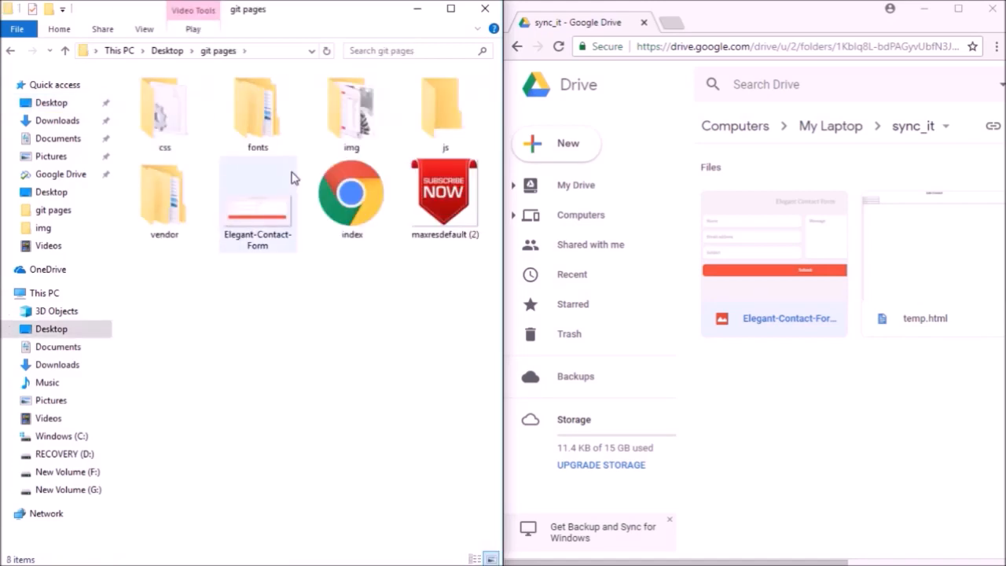
pyautogui.click(444, 196)
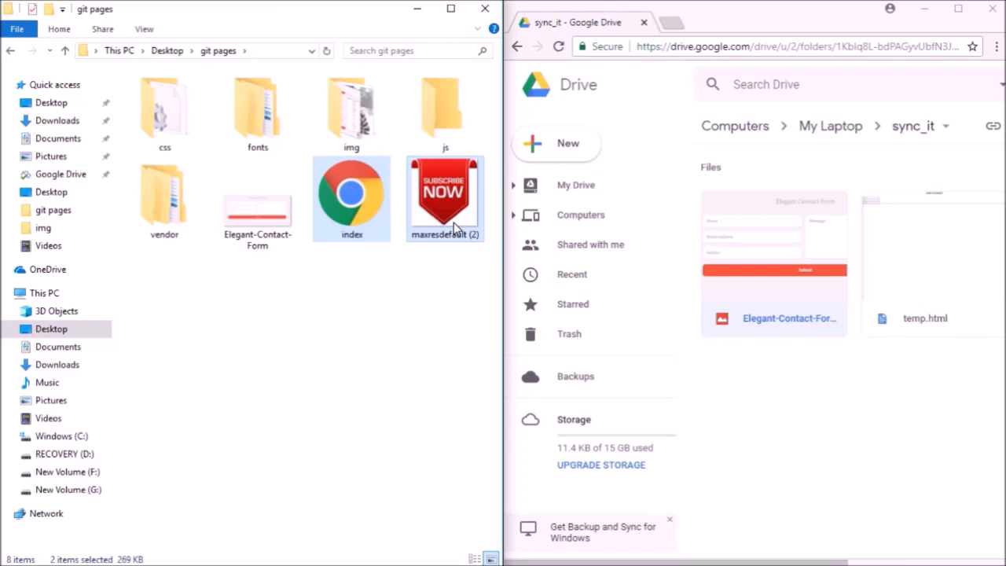
pyautogui.click(165, 51)
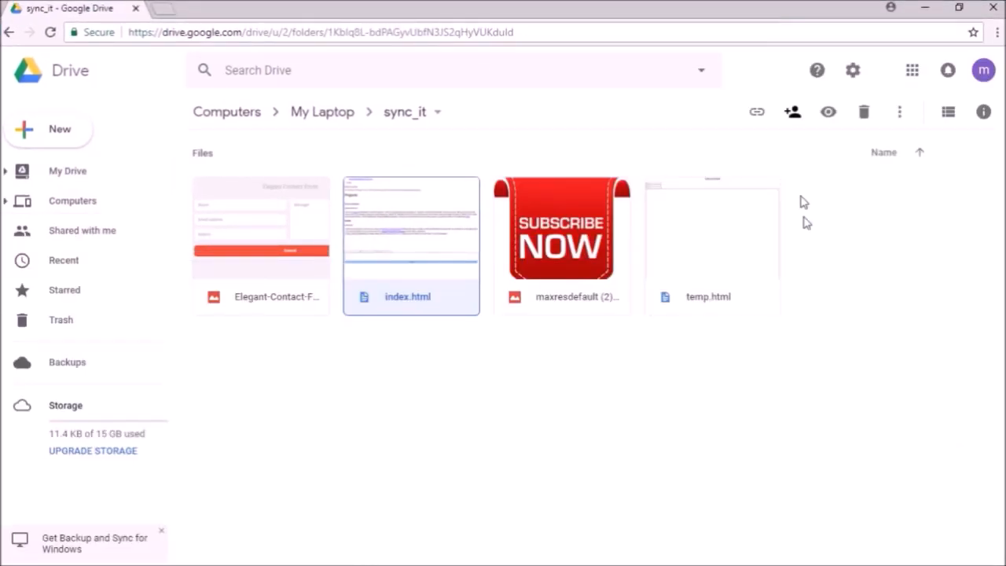
# - Select maxresdefault (2) and temp.html in Drive's sync_it and trash them
pyautogui.click(619, 402)
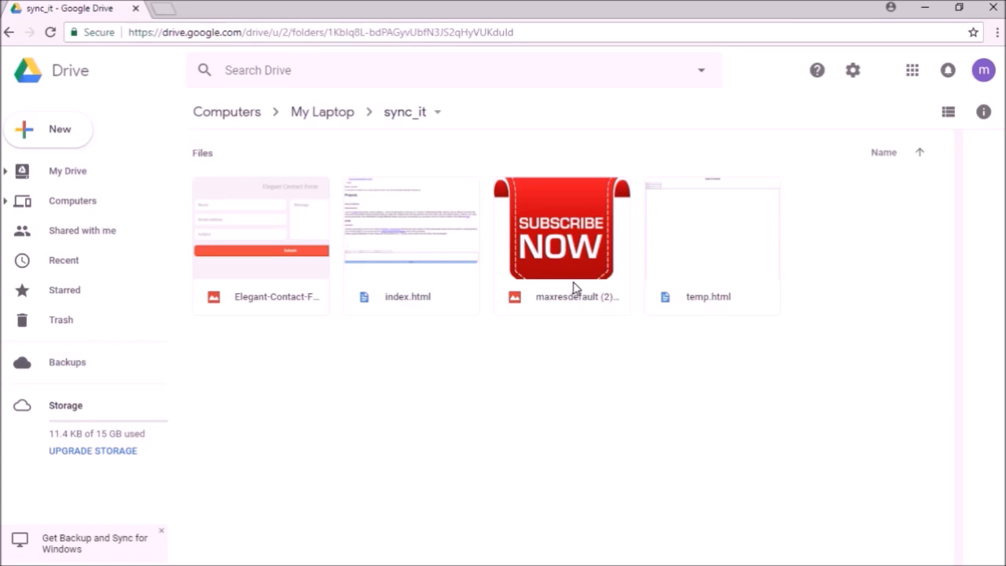
pyautogui.click(712, 228)
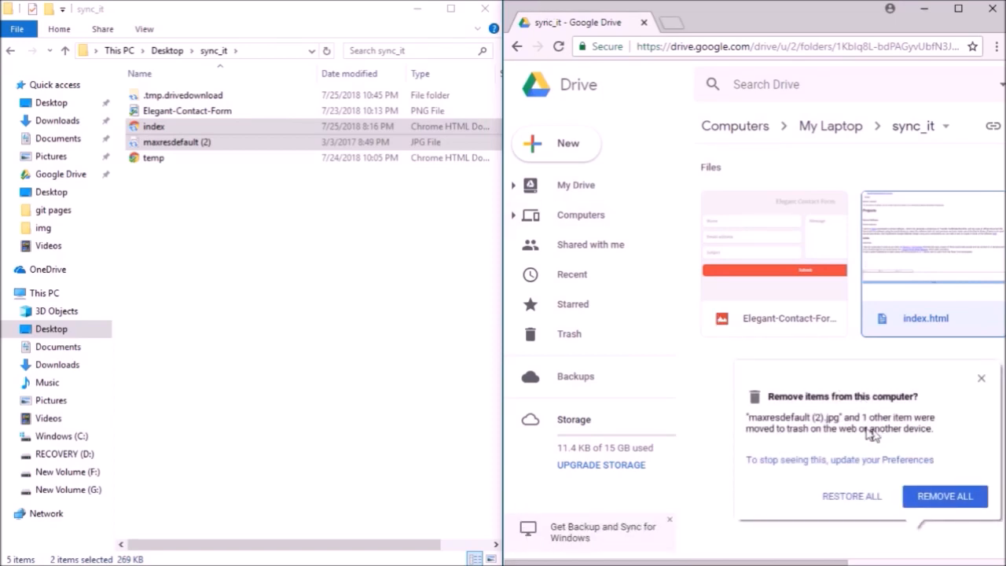
pyautogui.moveTo(873, 444)
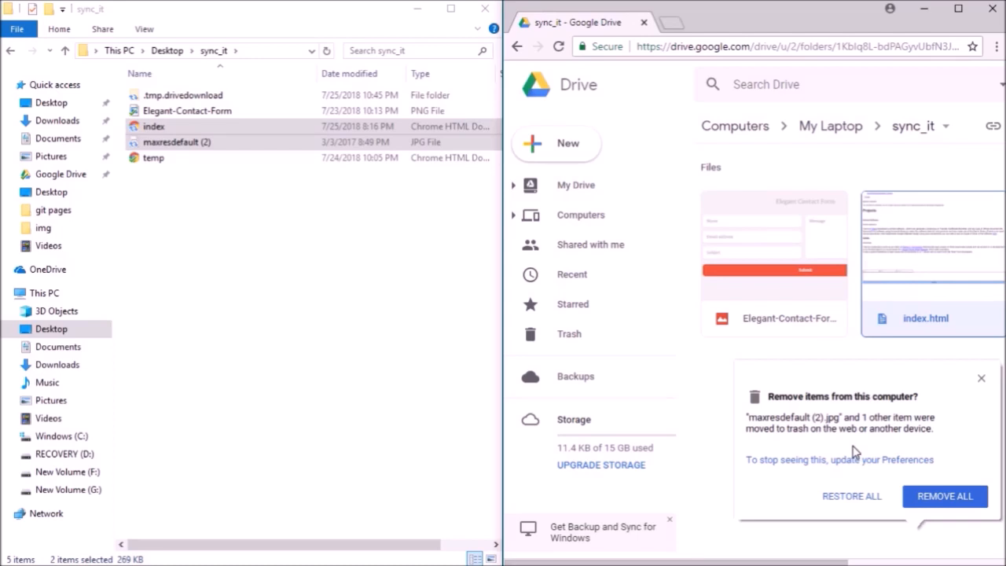
# - Choose REMOVE ALL to delete maxresdefault (2) and temp from the local sync_it
pyautogui.click(257, 183)
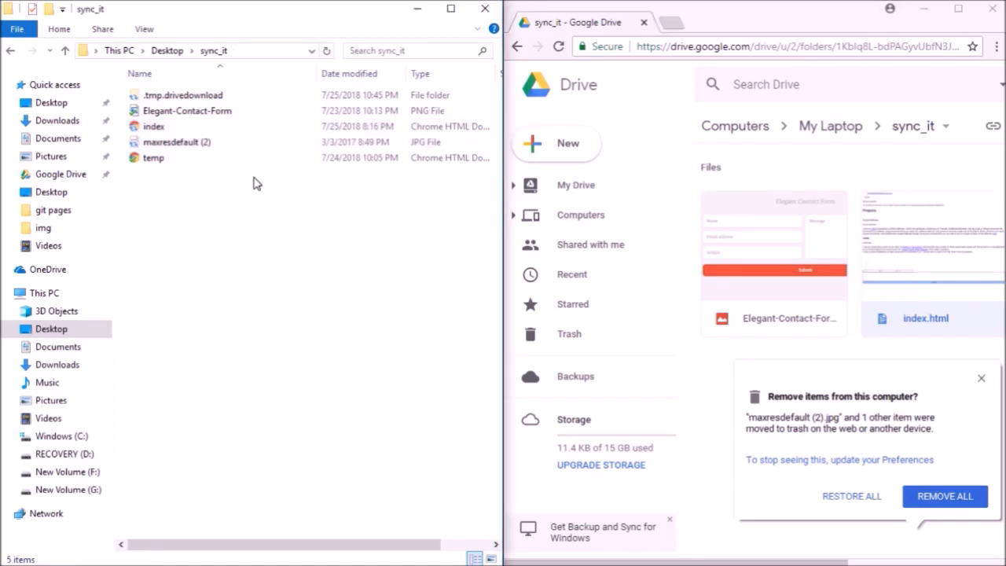
pyautogui.moveTo(860, 525)
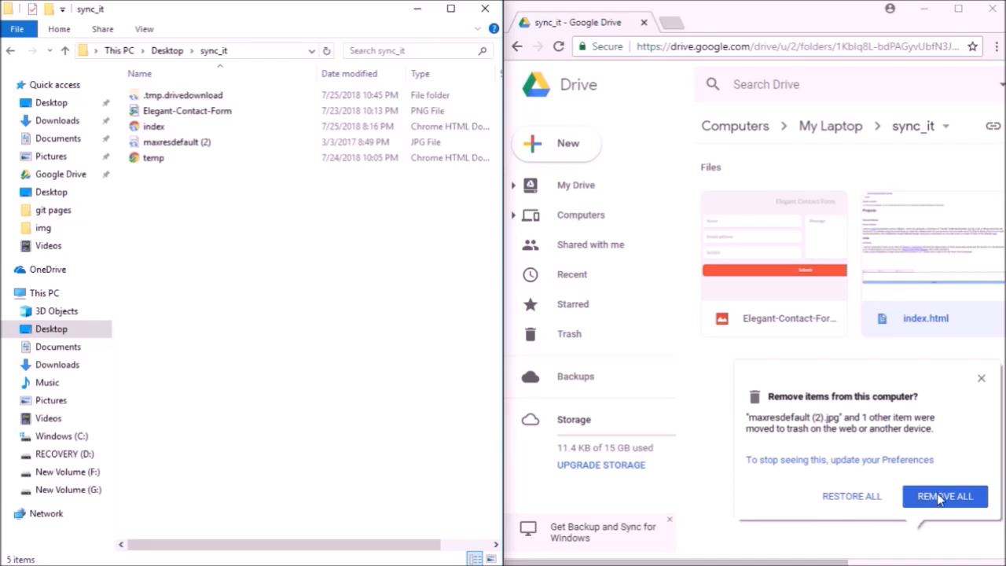
pyautogui.click(944, 496)
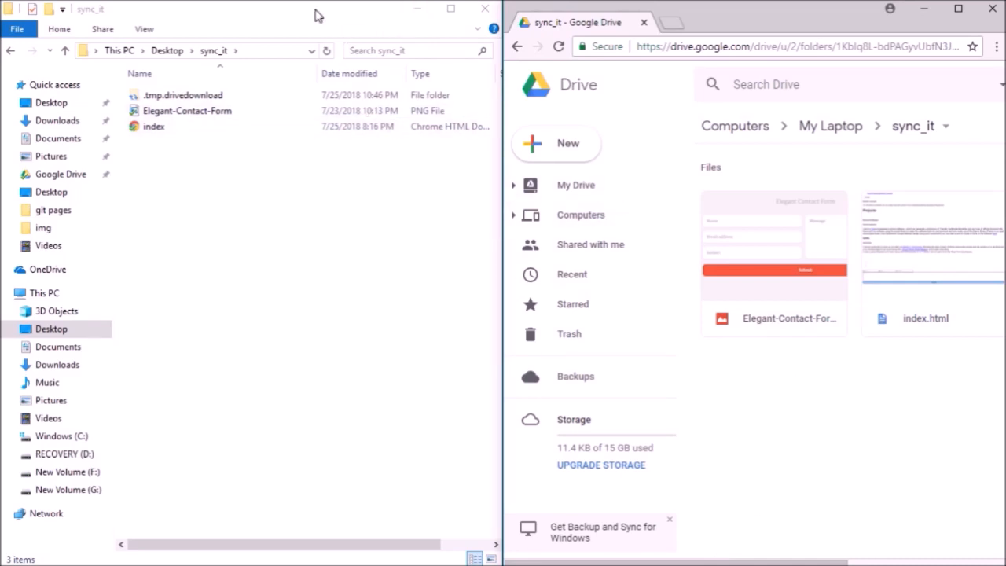
# - Drag Elegant-Contact-Form and index.html onto My Drive, then view My Drive's contents
pyautogui.click(187, 110)
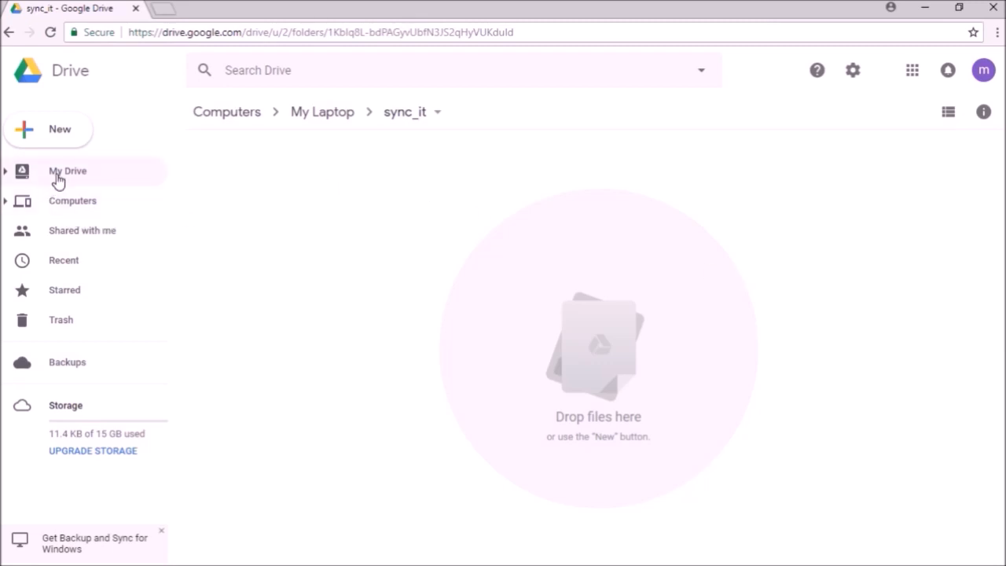
pyautogui.click(67, 171)
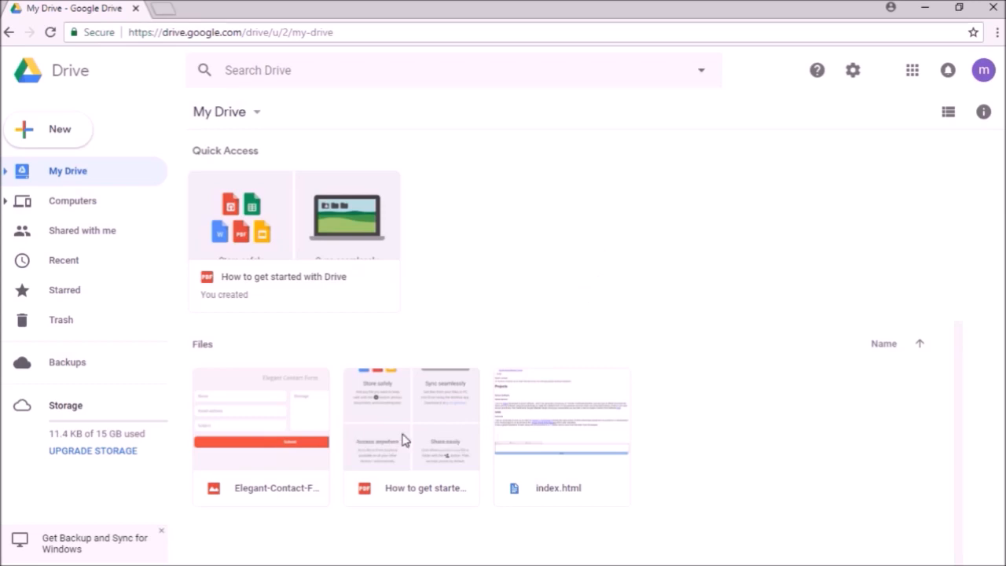
pyautogui.click(558, 487)
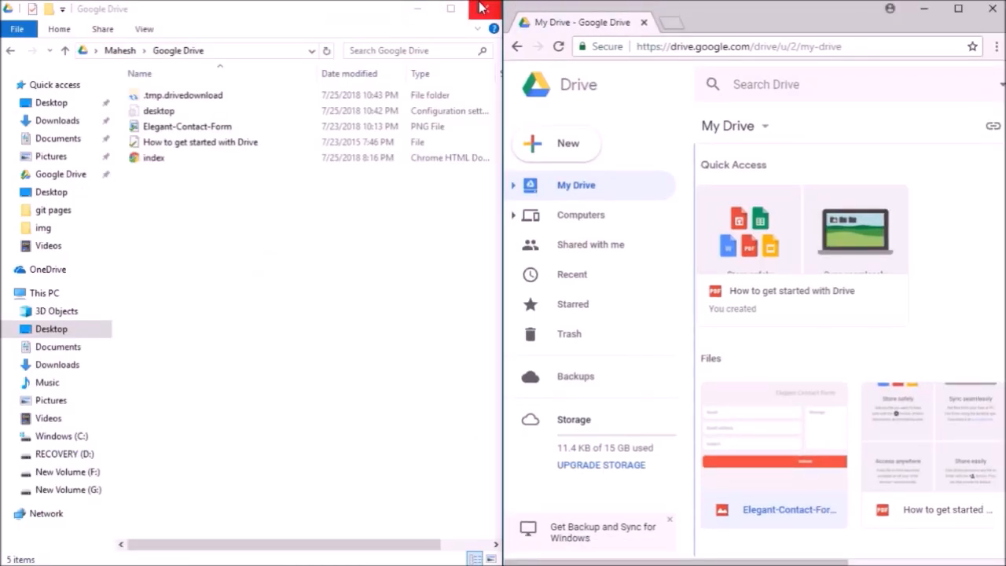
# - Close the File Explorer window showing the local Google Drive folder
pyautogui.click(483, 8)
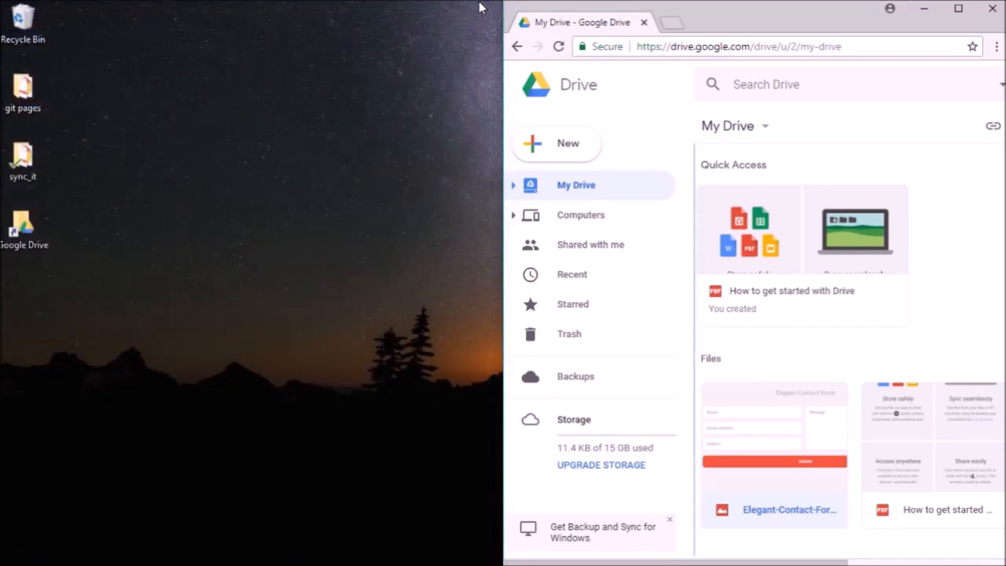
pyautogui.moveTo(761, 17)
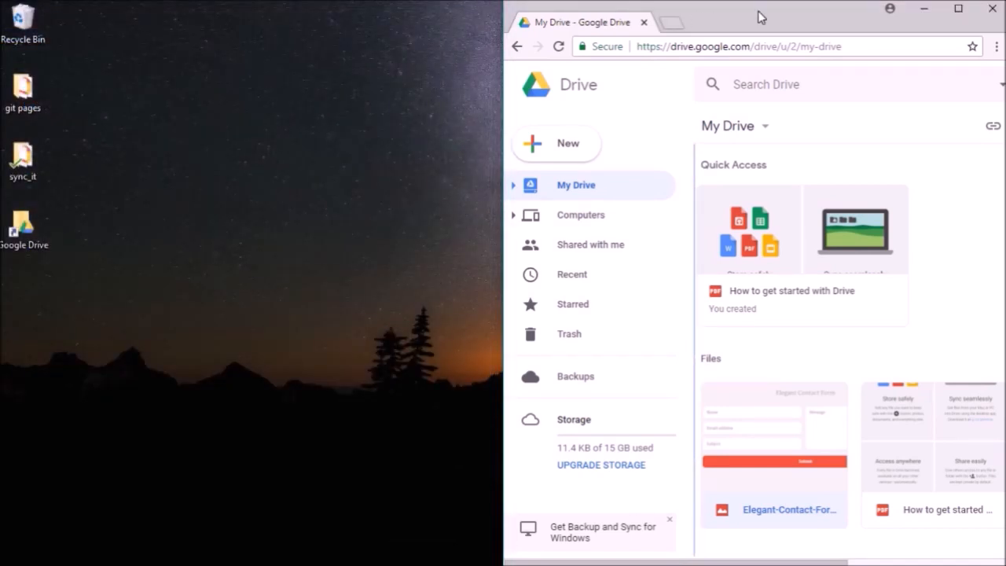